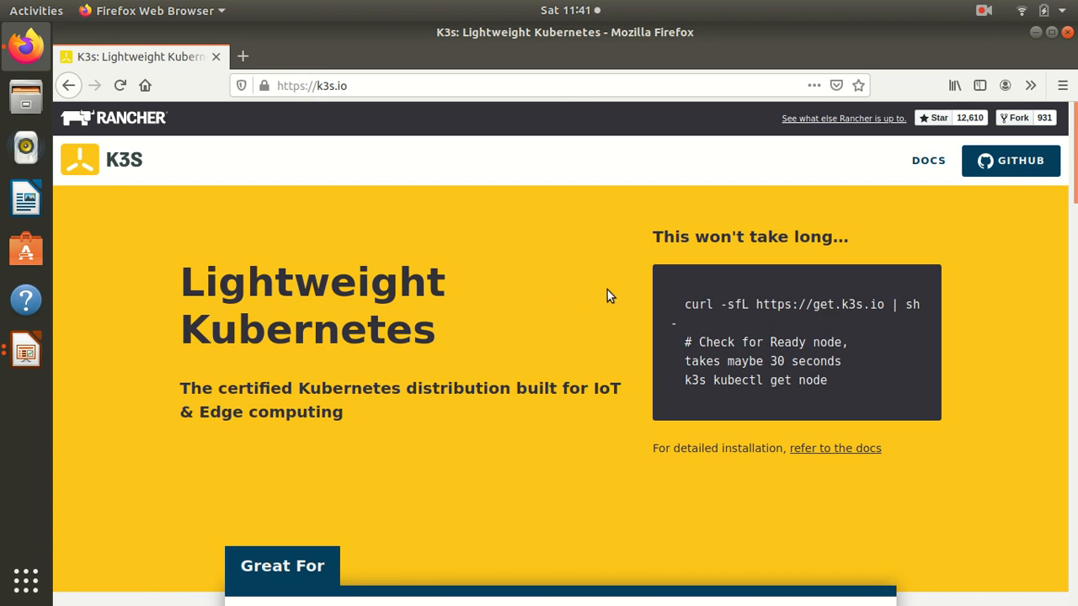
- Scroll the k3s.io page down to the How It Works diagram and back up to the curl install command
scroll(down, 3)
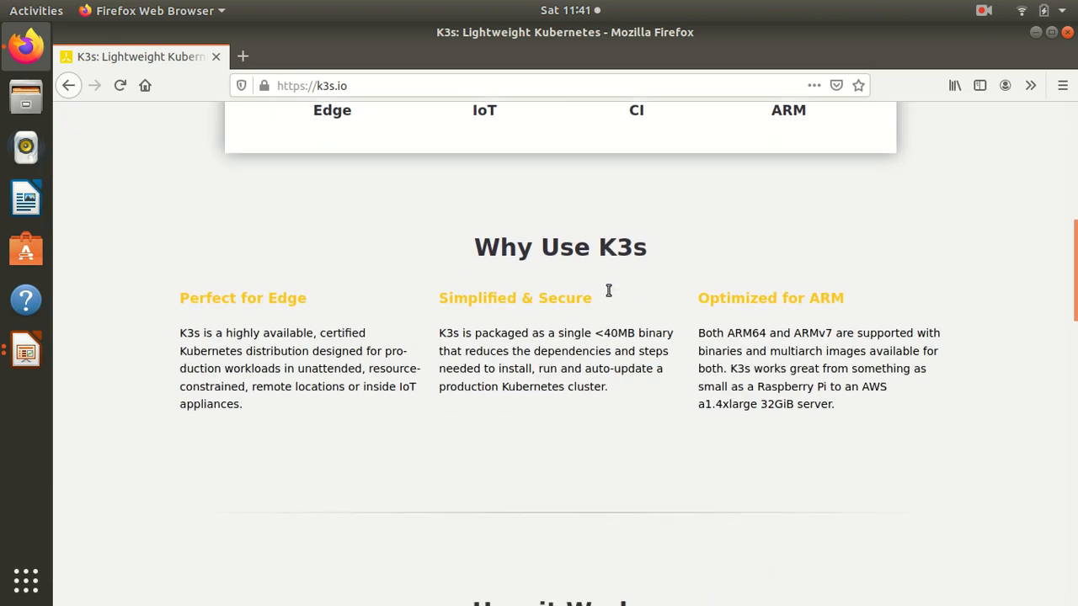
scroll(down, 3)
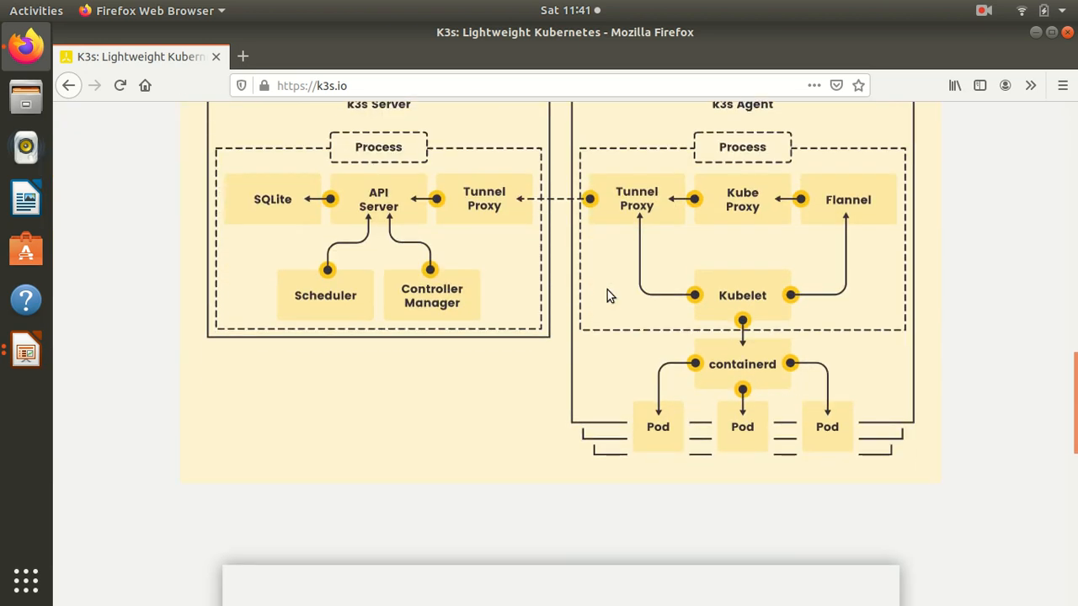
scroll(up, 3)
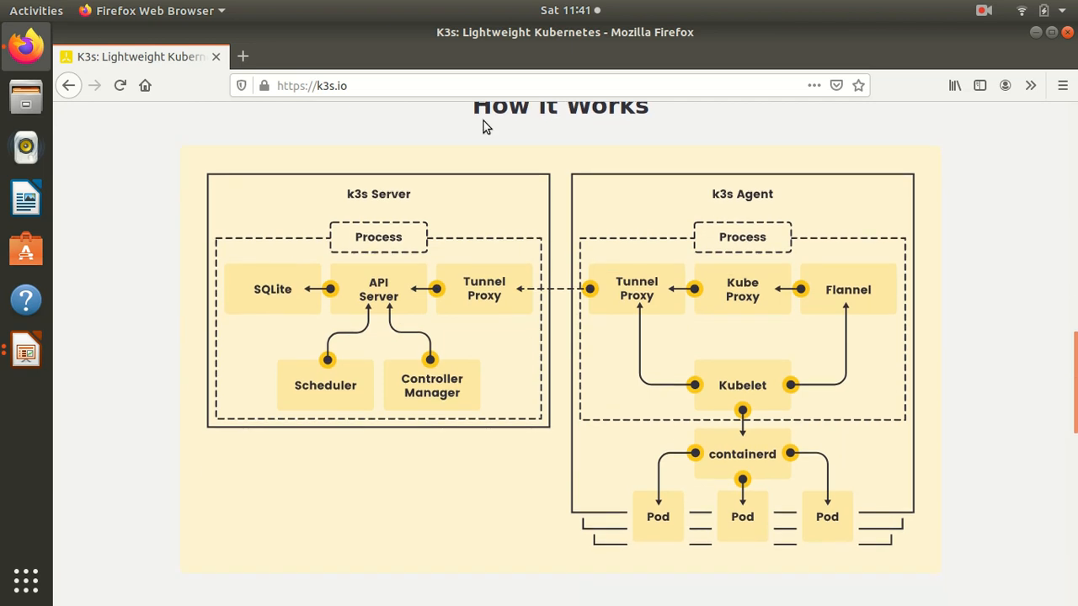
mouse_move(816, 233)
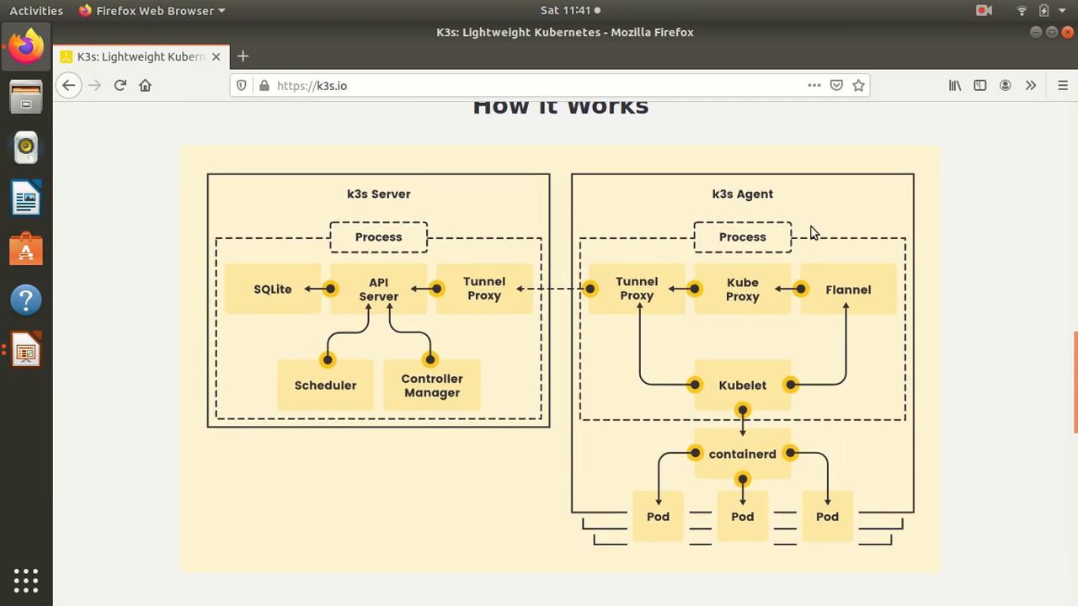
mouse_move(363, 296)
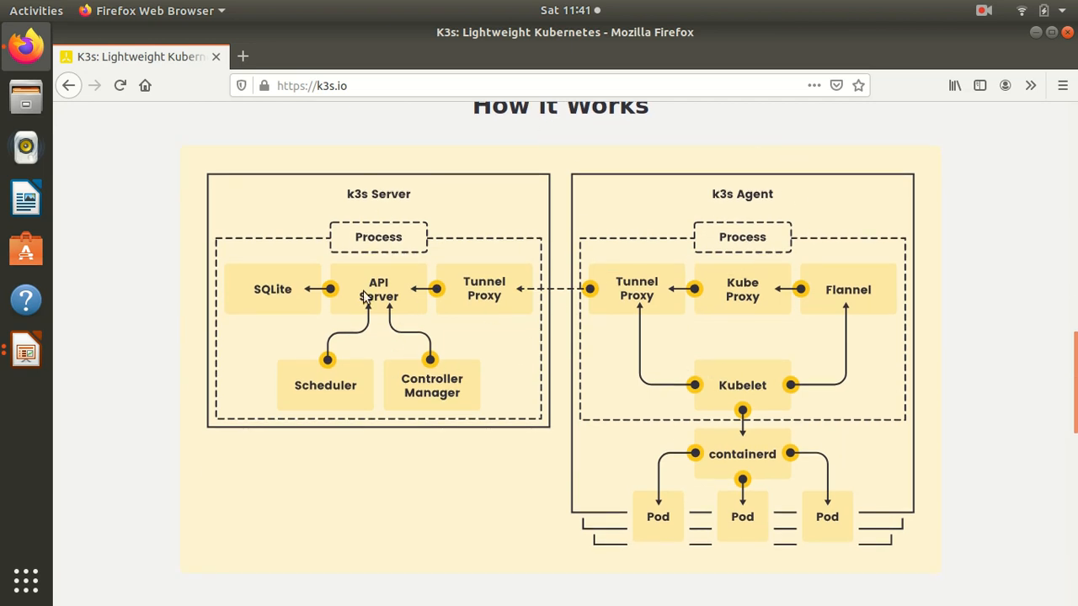
mouse_move(746, 327)
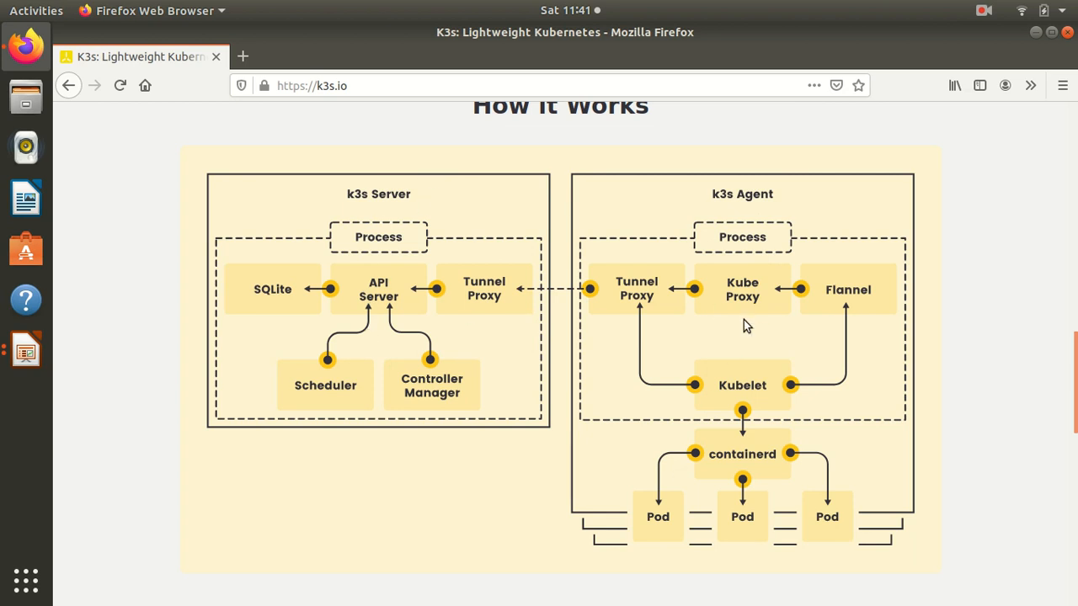
mouse_move(278, 293)
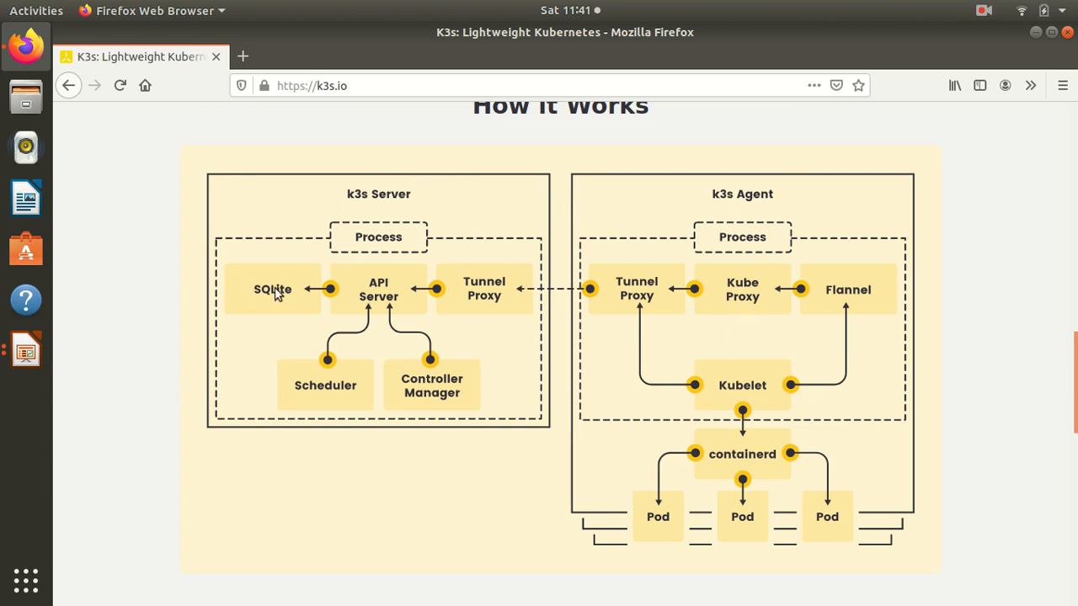
mouse_move(273, 304)
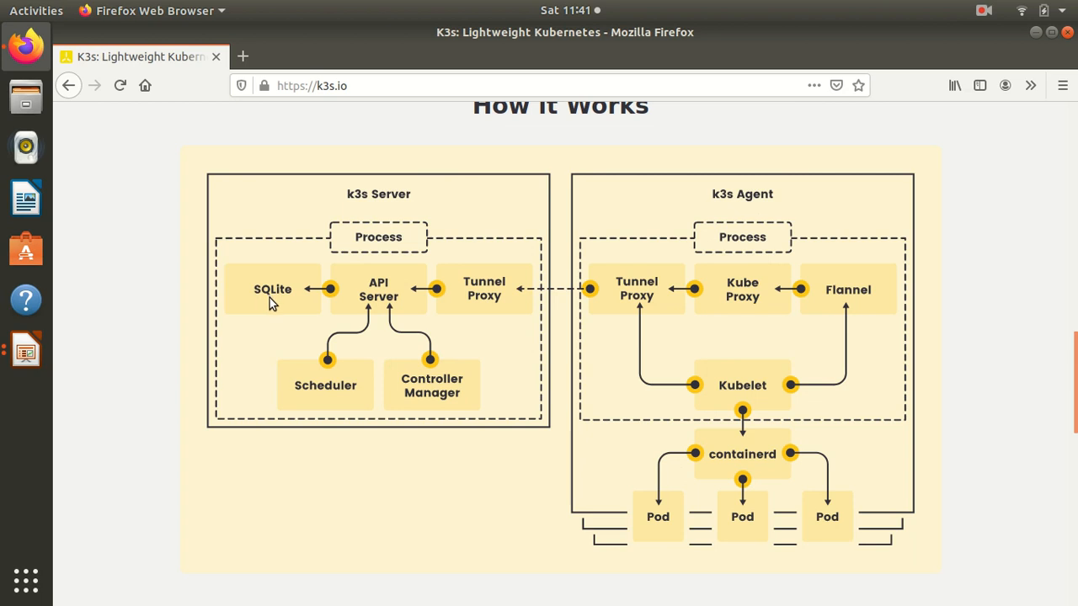
mouse_move(367, 409)
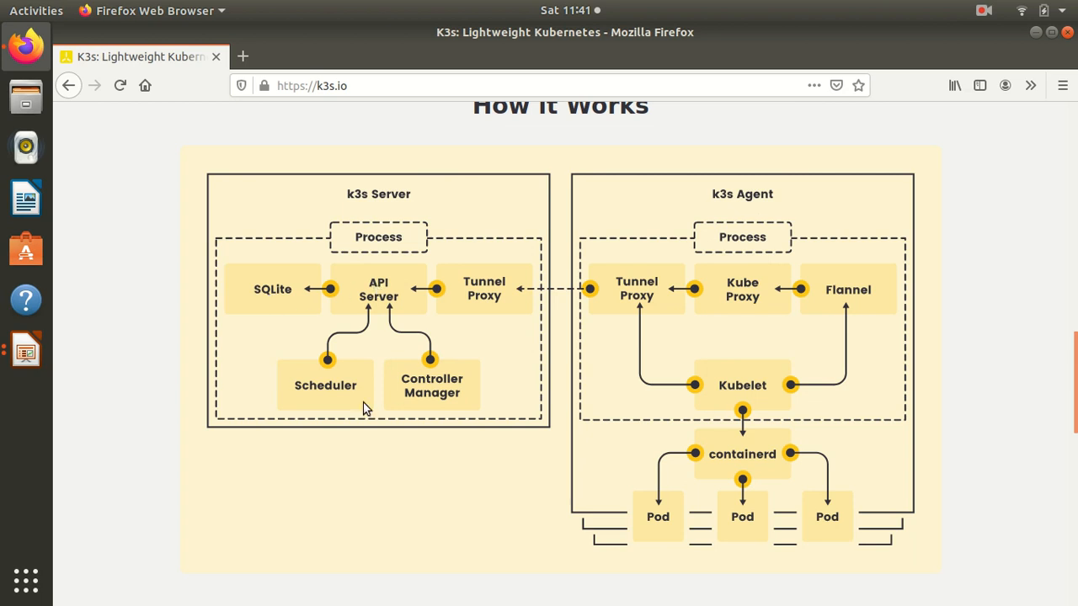
mouse_move(403, 397)
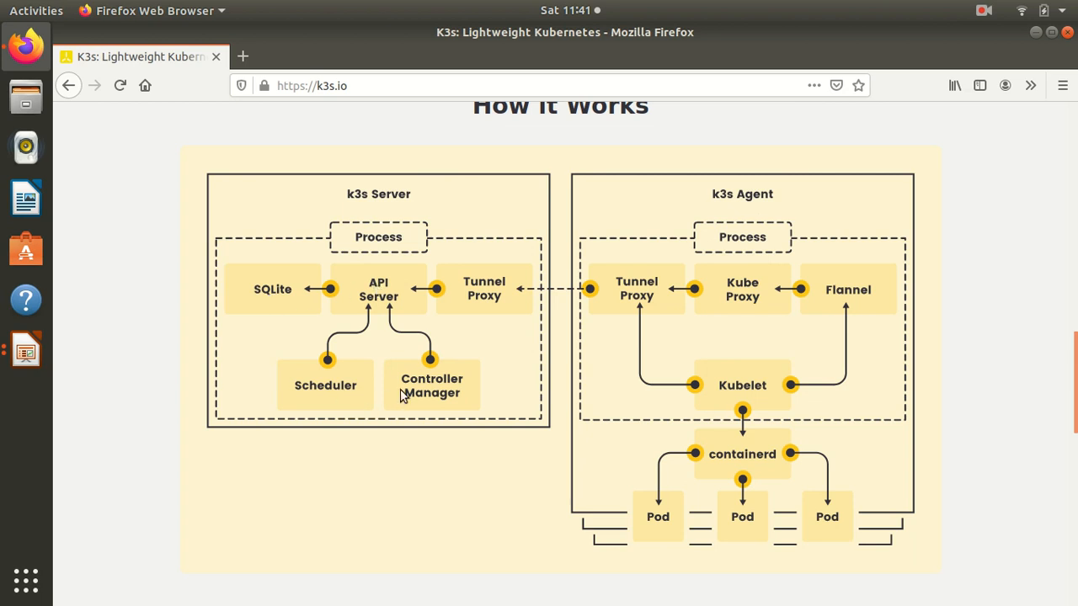
mouse_move(752, 323)
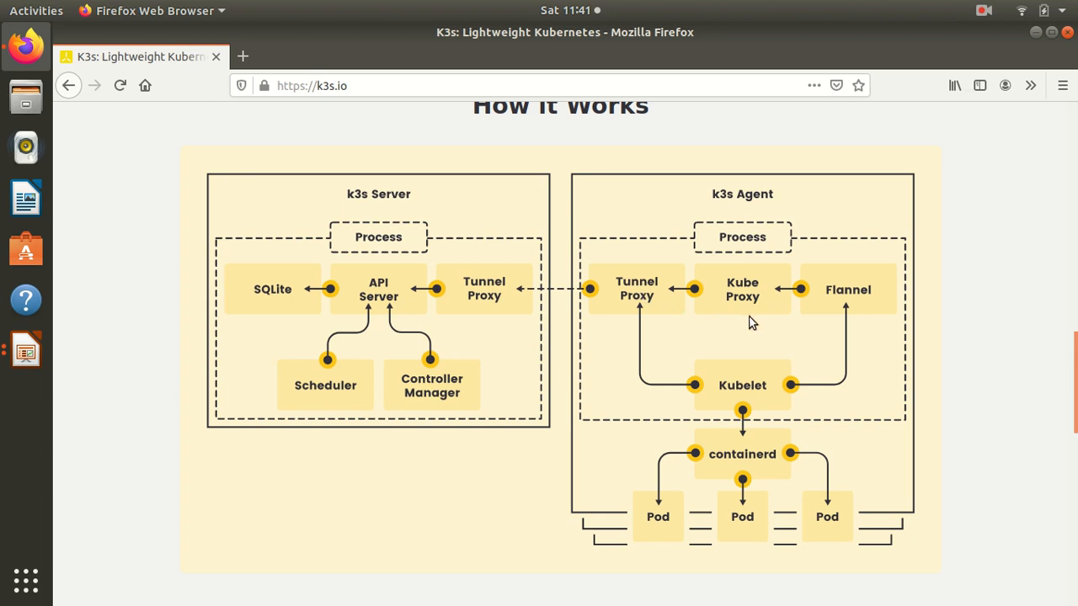
mouse_move(818, 304)
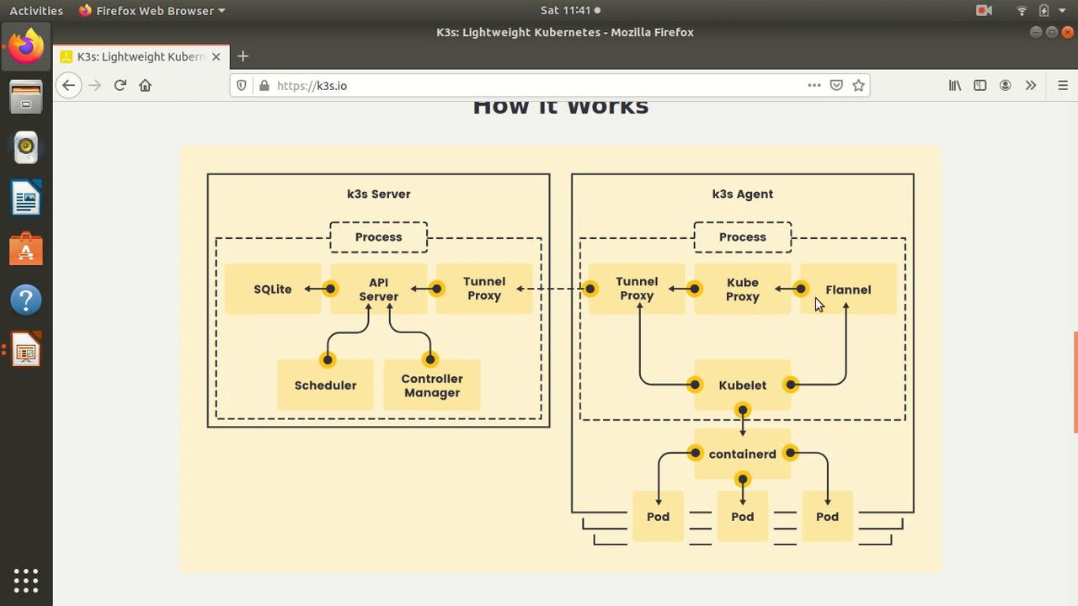
mouse_move(421, 307)
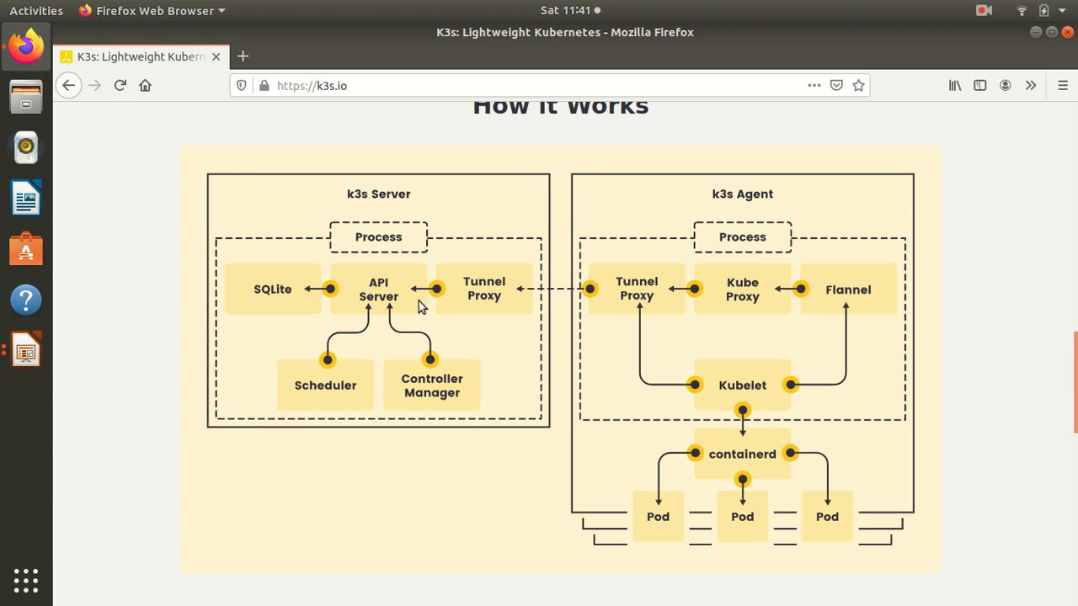
mouse_move(397, 284)
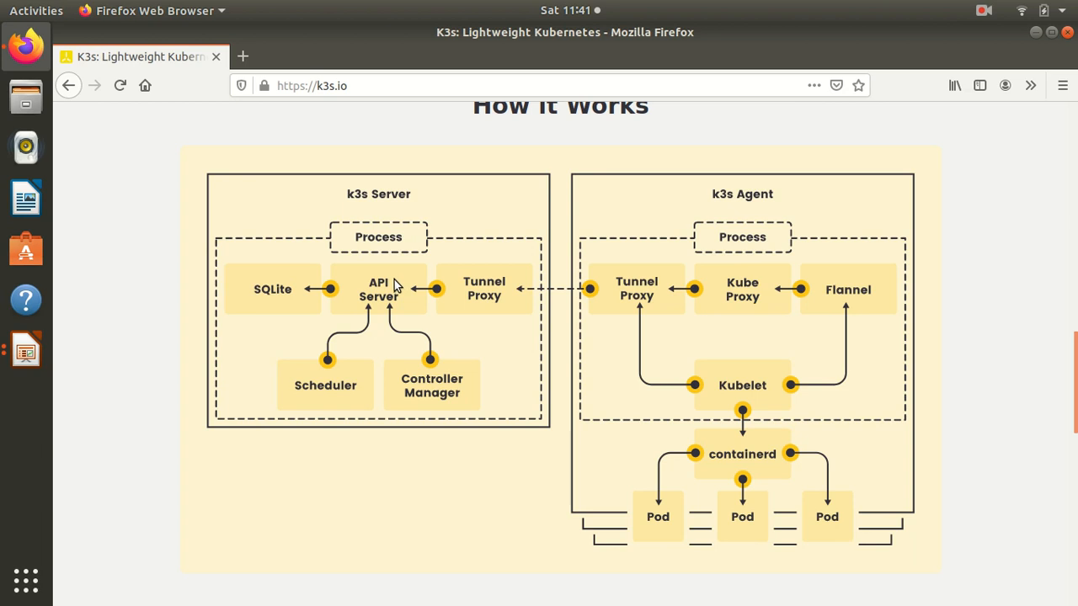
mouse_move(296, 256)
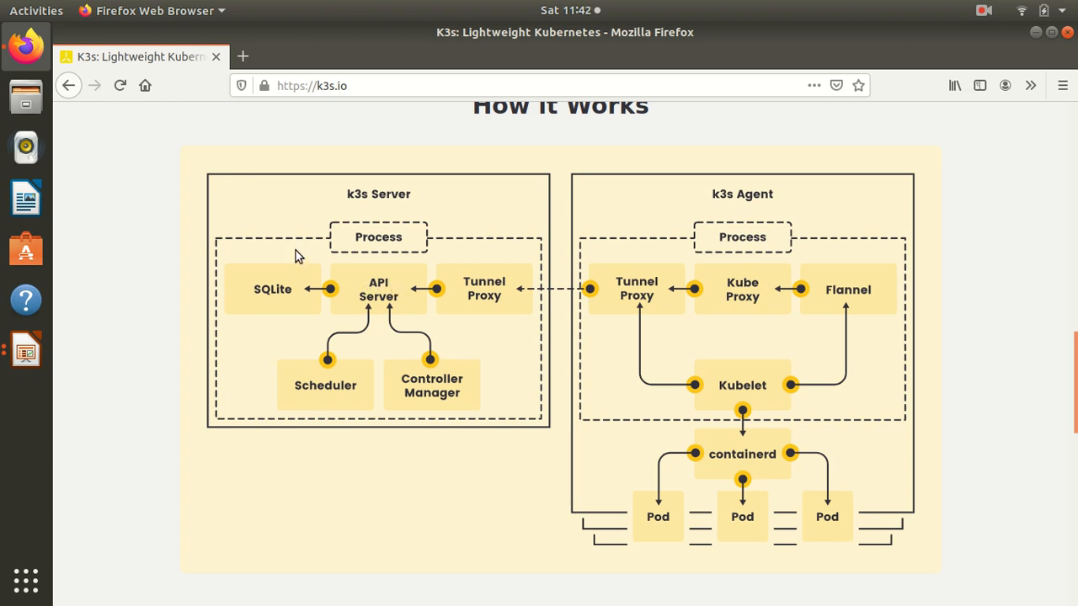
scroll(down, 3)
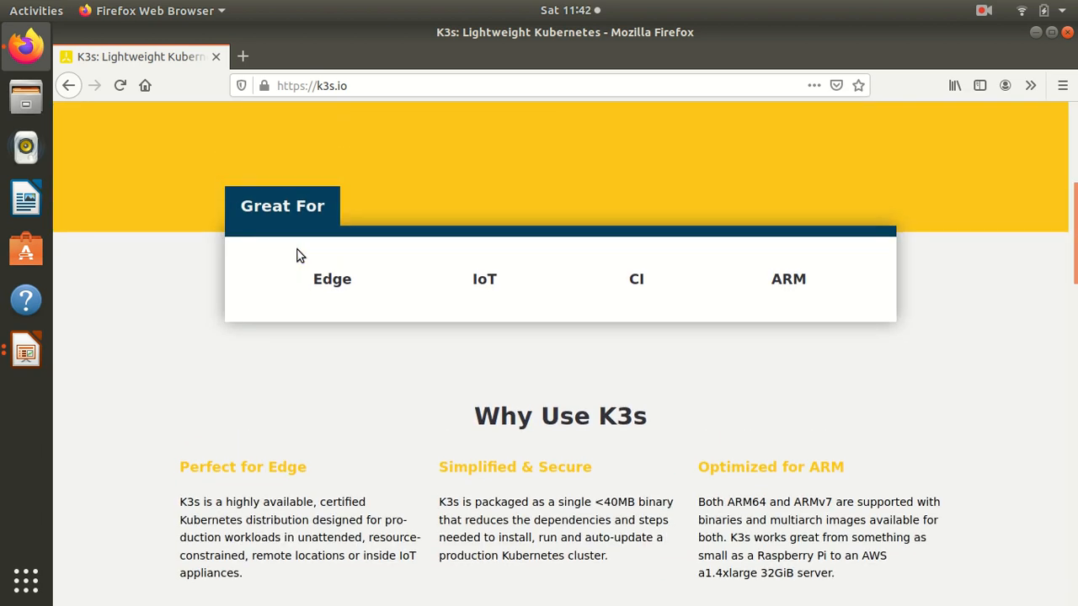
scroll(up, 3)
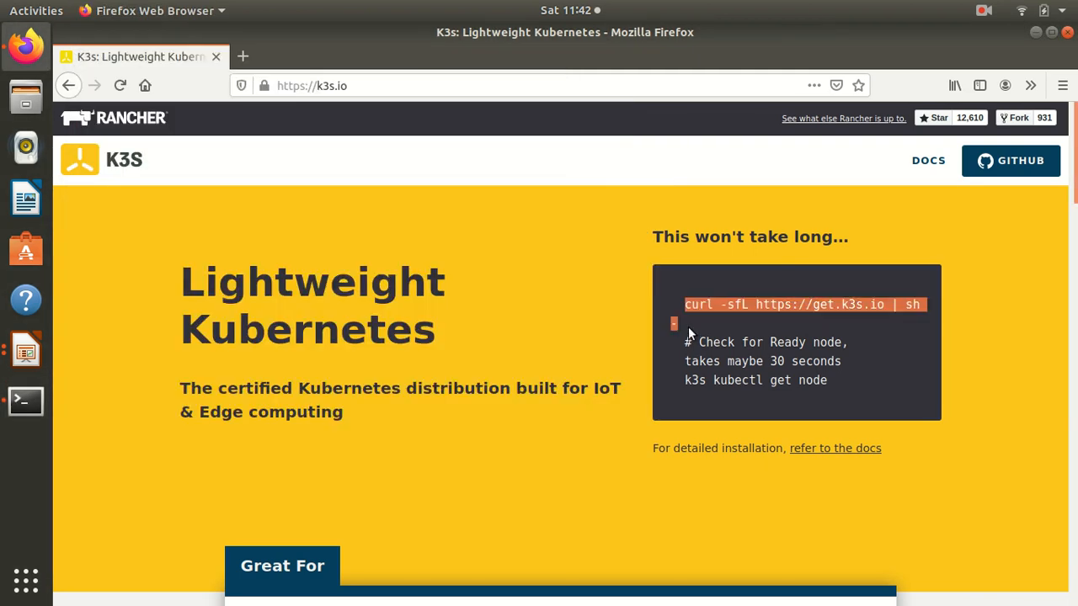
click(25, 401)
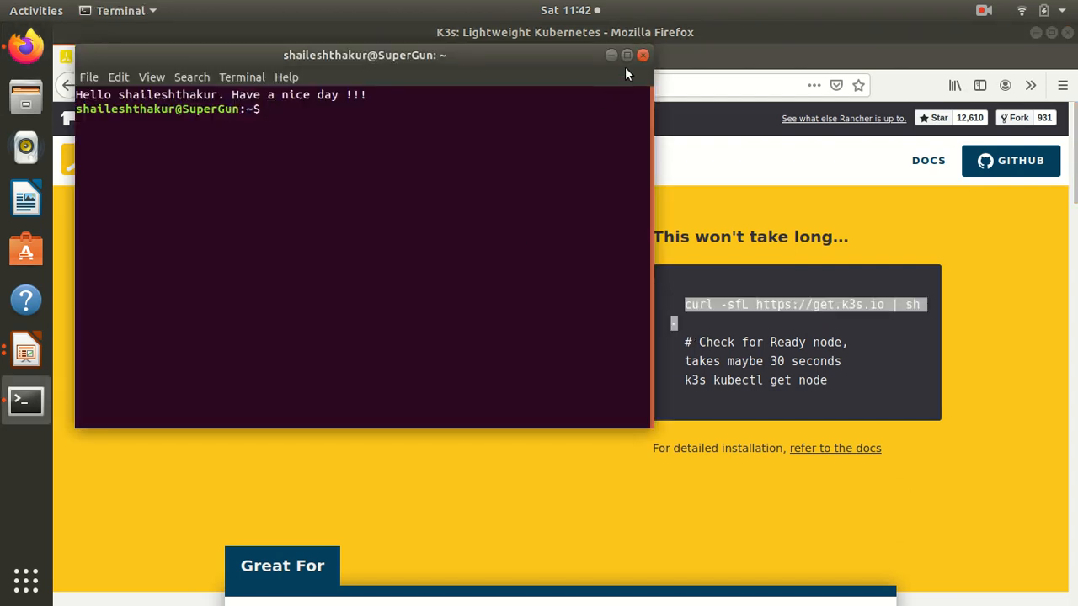
click(626, 54)
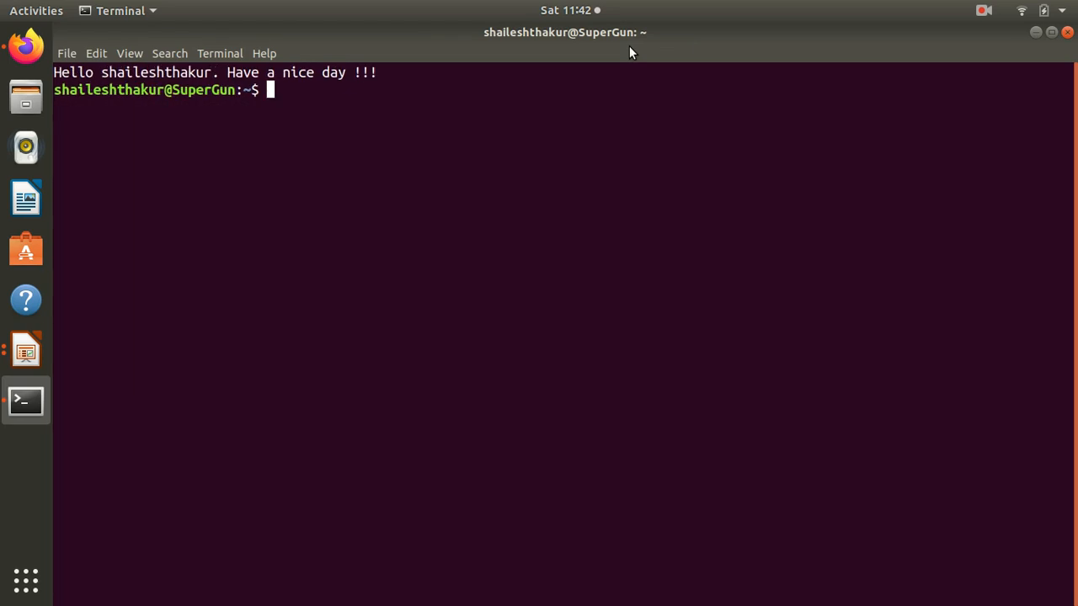
text(curl -sfL https://get.k3s.io | sh -)
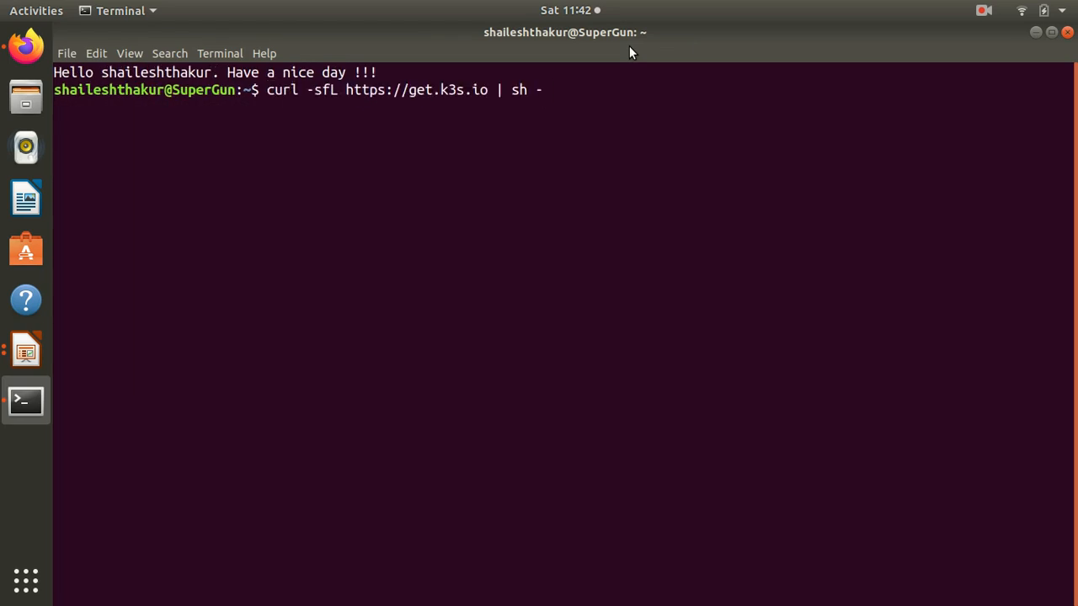
key(Return)
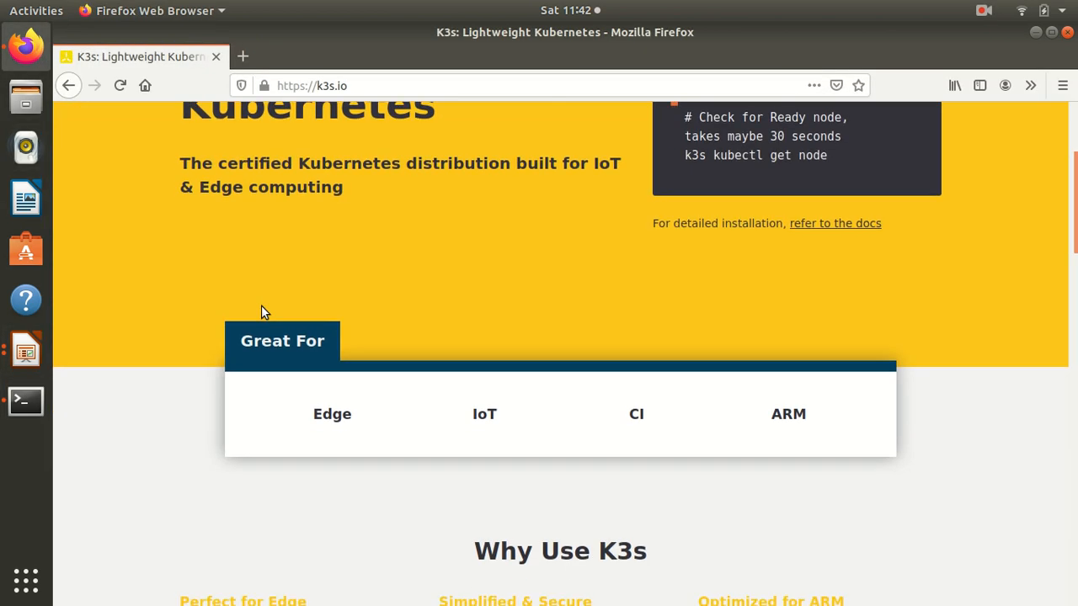
scroll(down, 3)
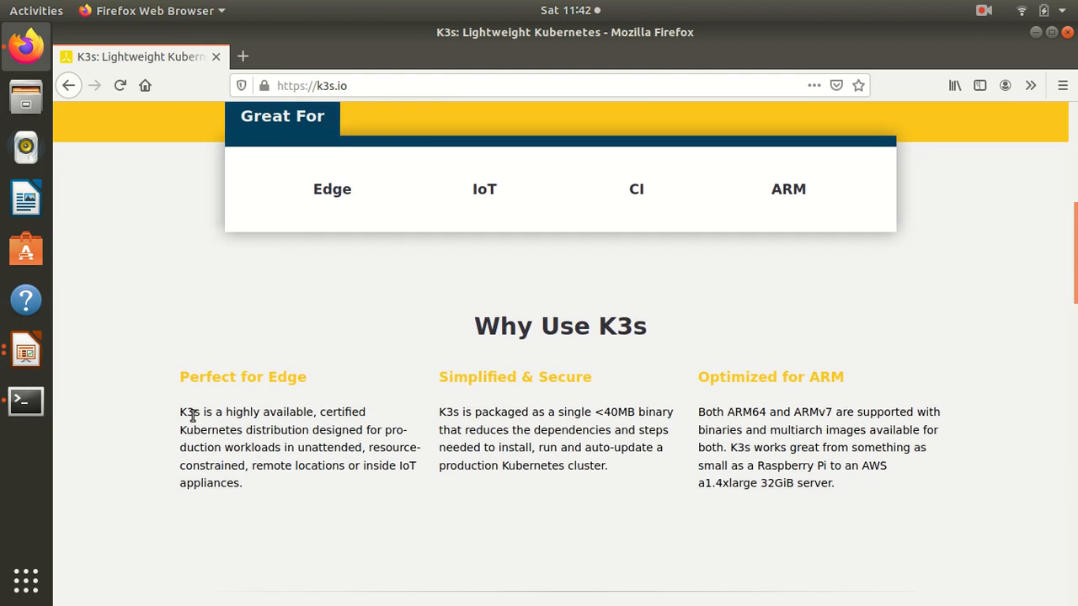
mouse_move(340, 431)
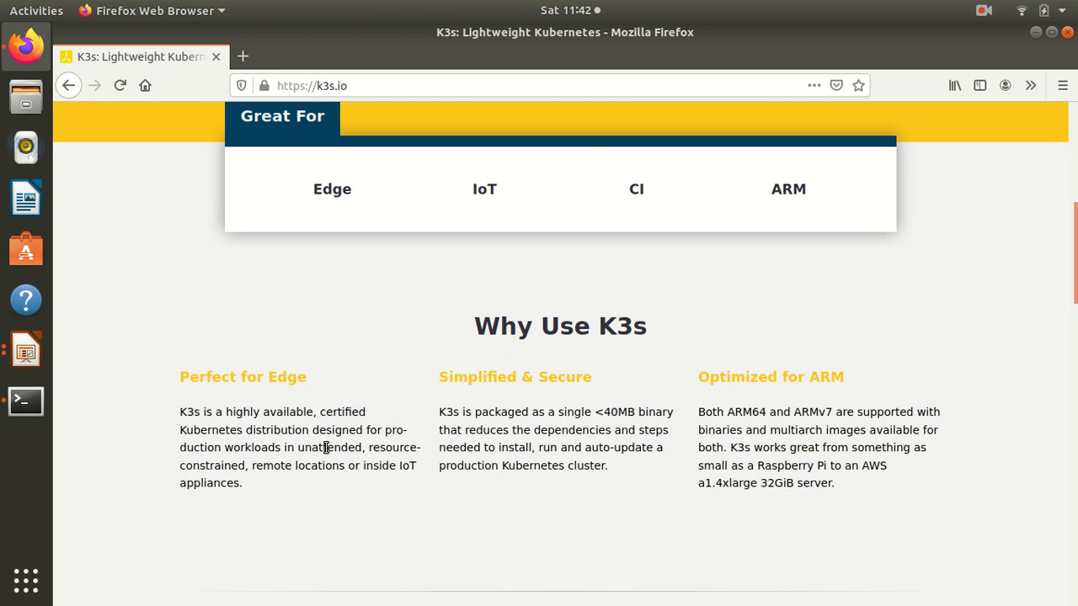
mouse_move(444, 465)
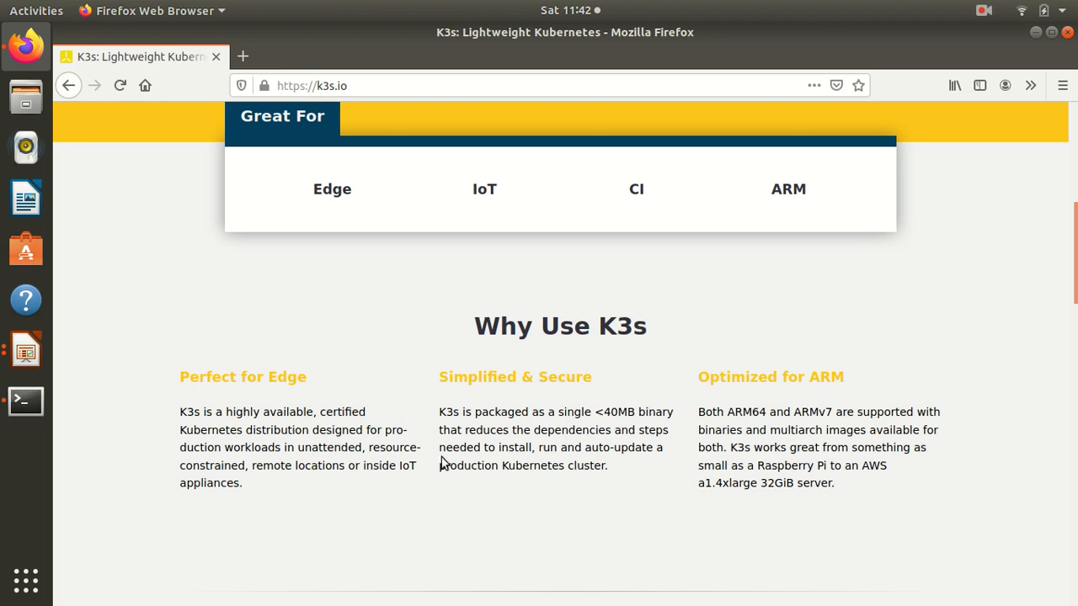
mouse_move(304, 468)
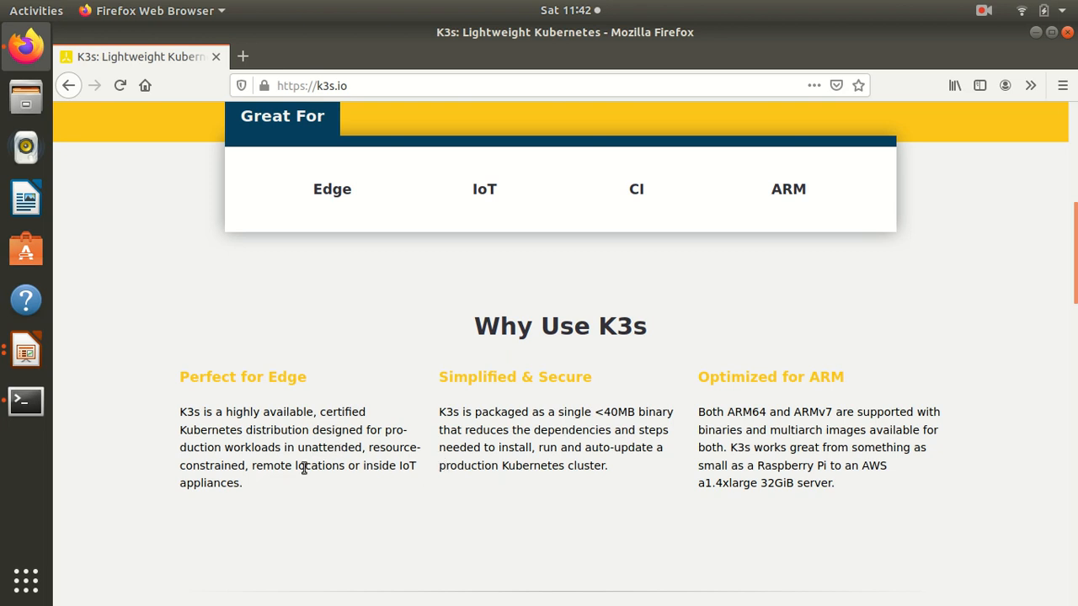
mouse_move(384, 374)
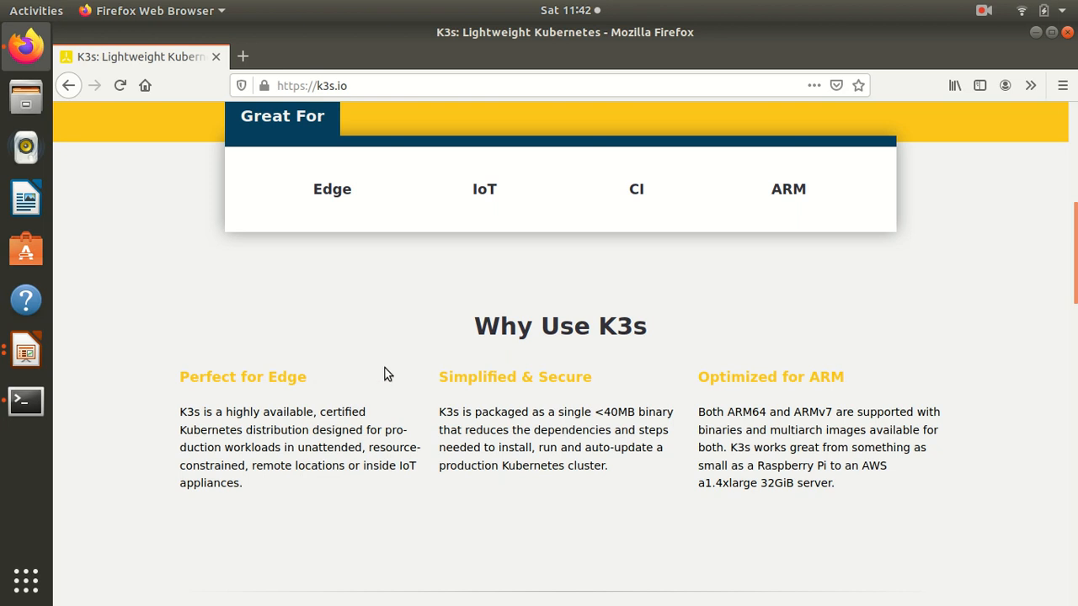
mouse_move(505, 381)
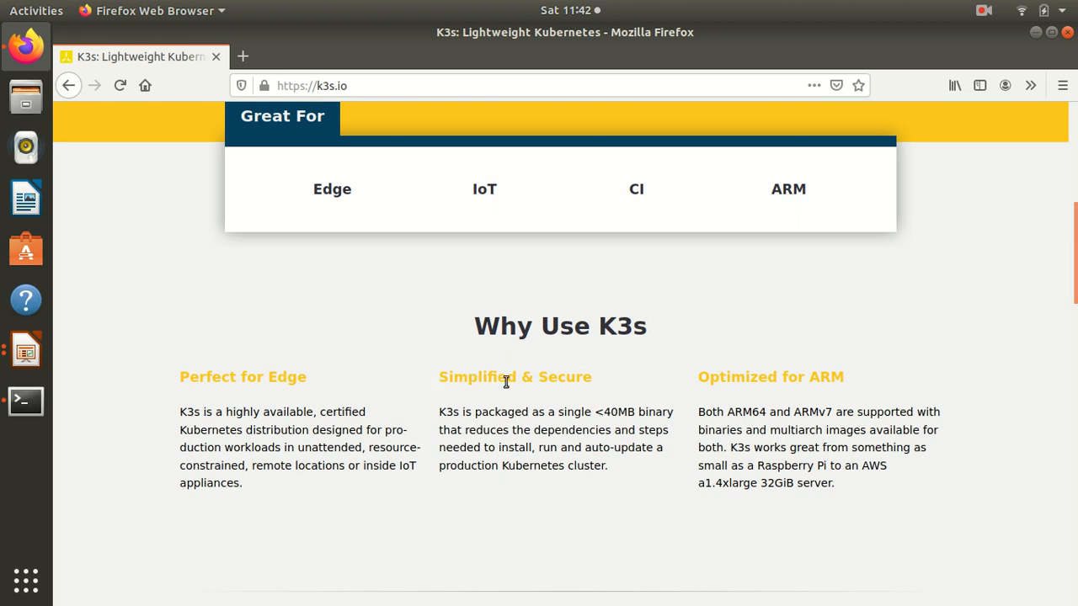
scroll(up, 3)
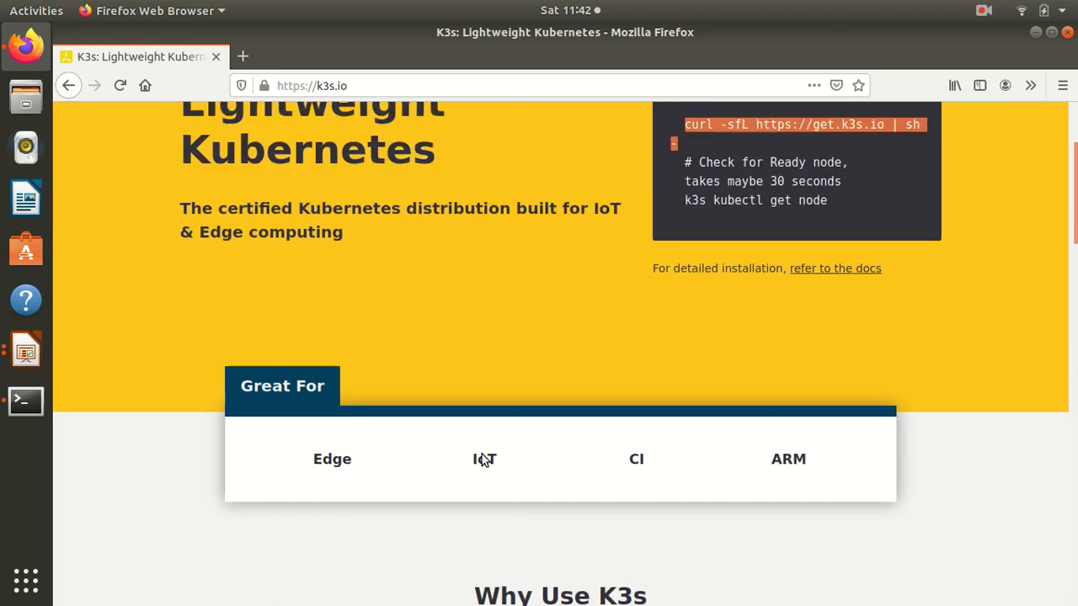
scroll(up, 3)
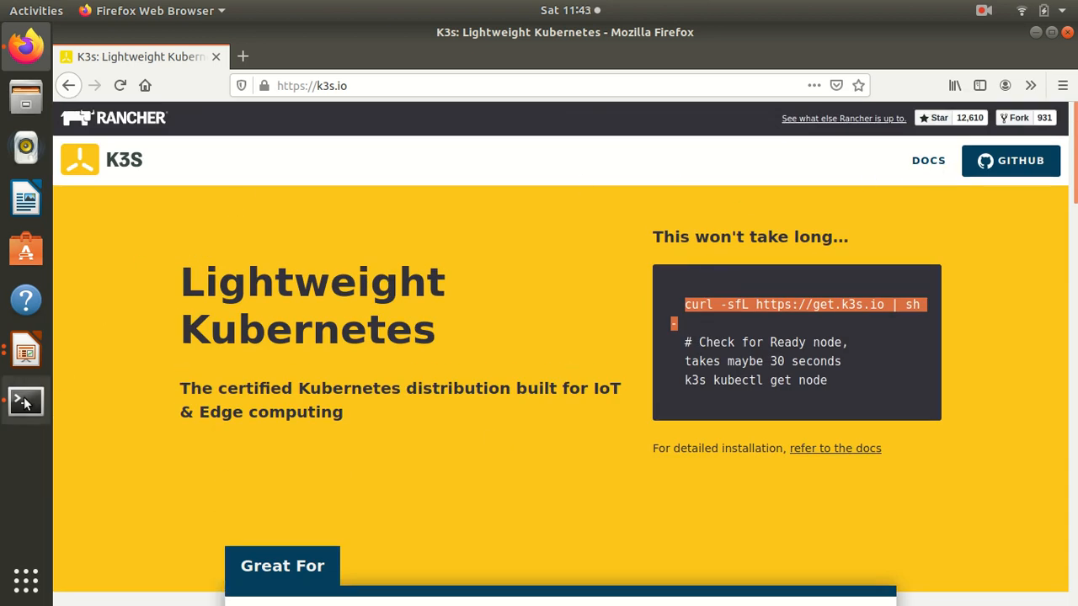
- In a new terminal tab, run netstat -plnt to list listening TCP ports while k3s downloads
click(25, 401)
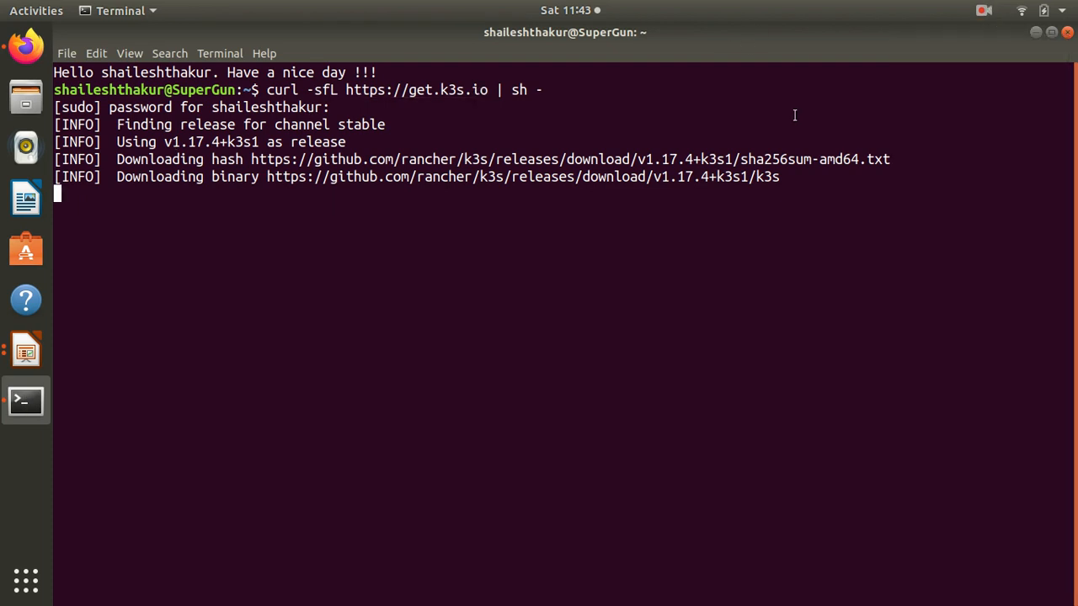
key(ctrl+shift+t)
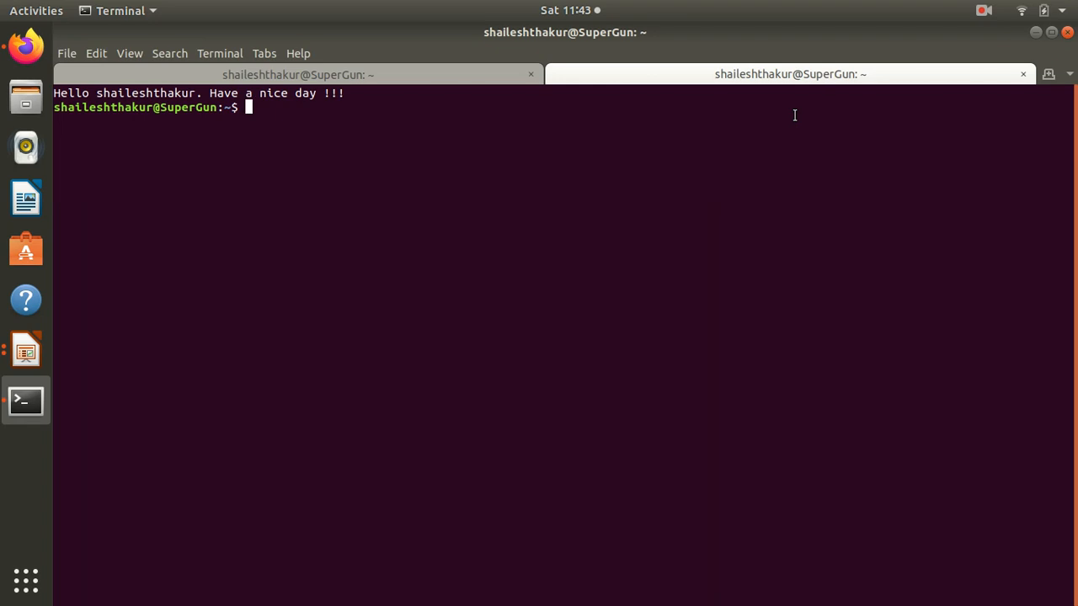
text(netstat -plnt)
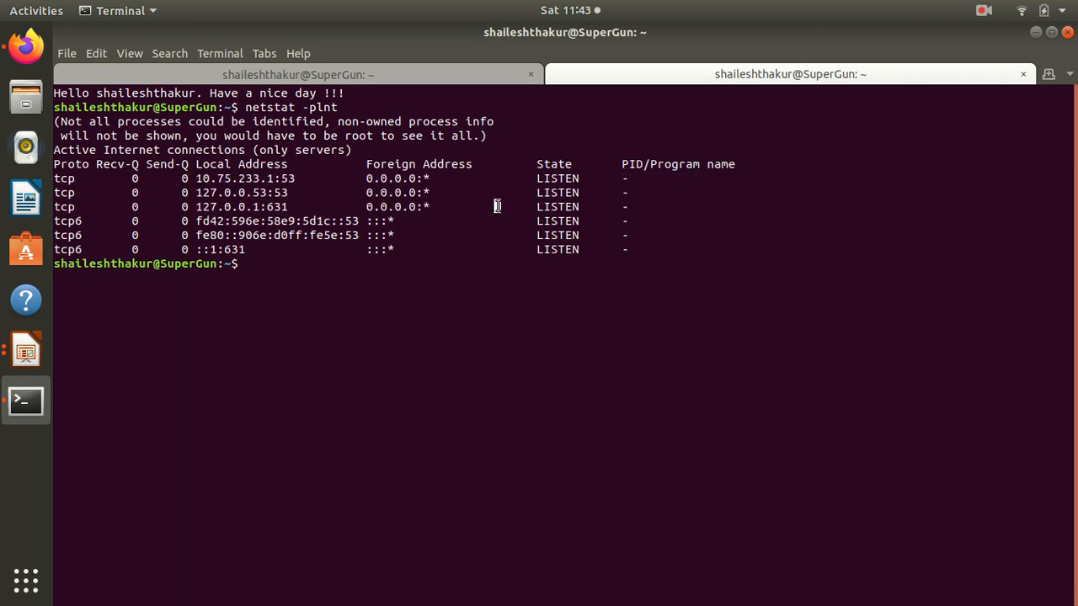
- Get a root shell with sudo -s, retrying the password, then cd into /usr/local/bin
text(sudo -s)
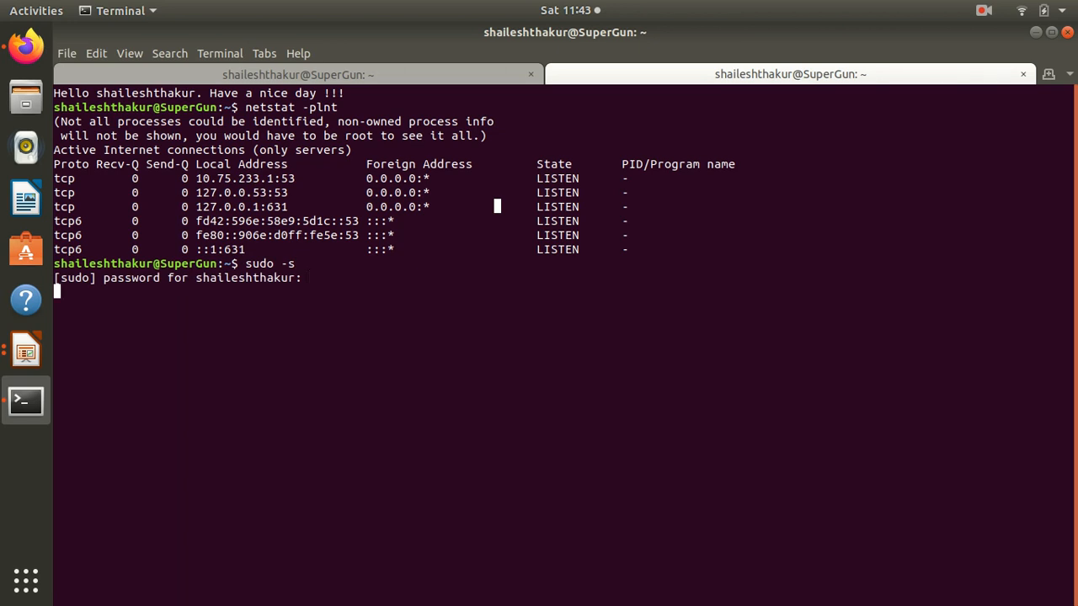
key(Return)
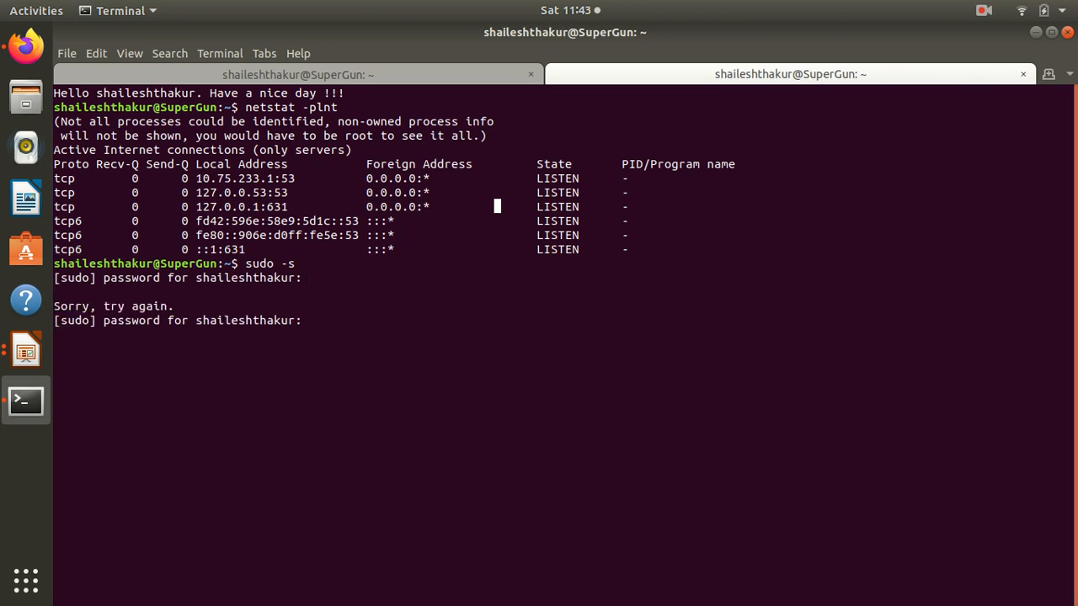
key(Return)
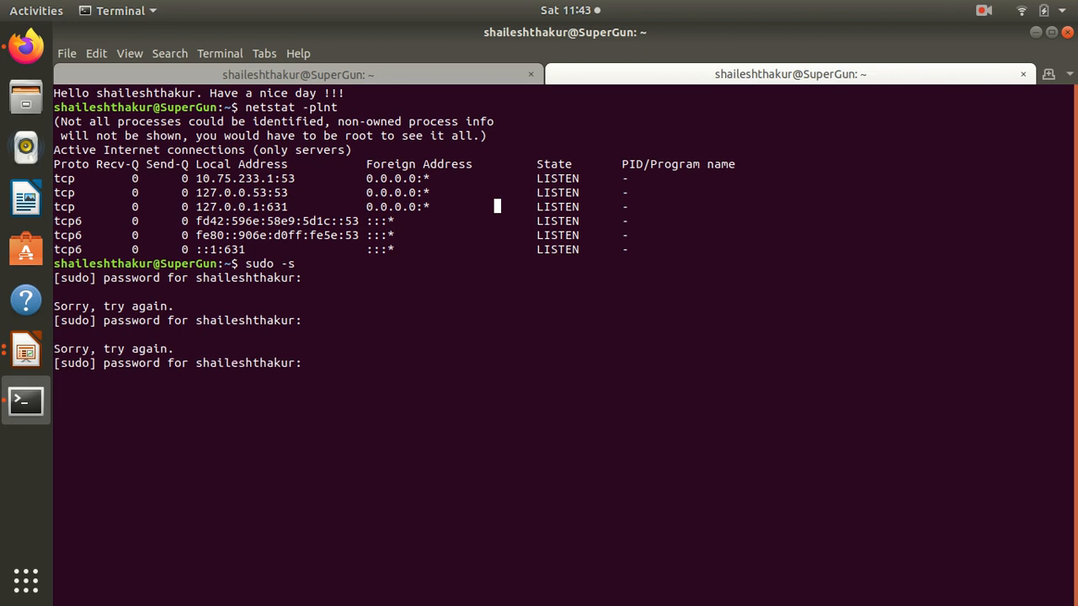
text(sudo -s)
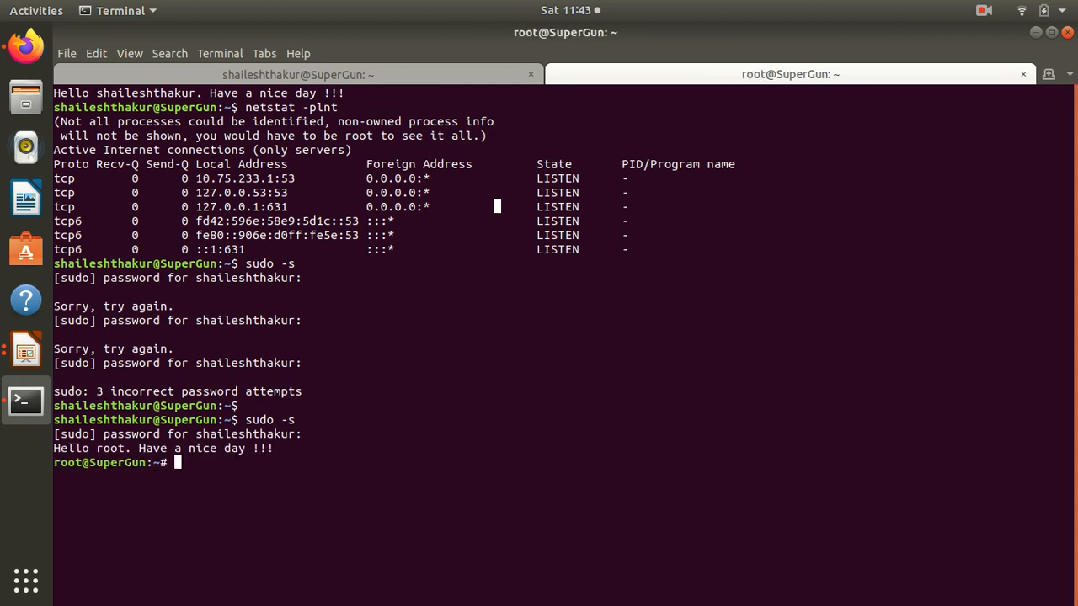
text(cd /usr/local/bin/)
text(ls)
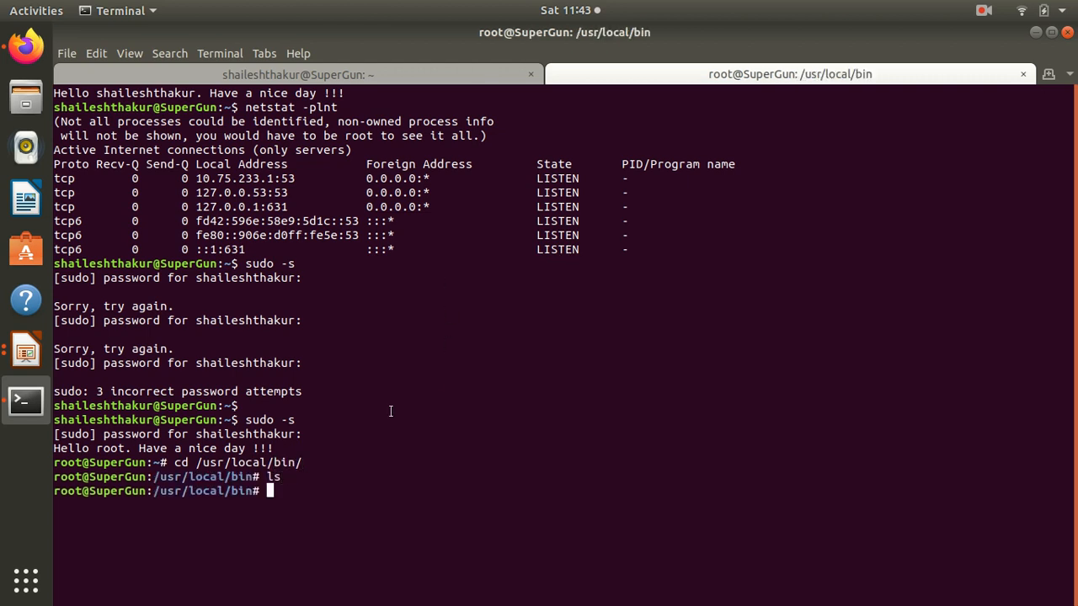
- Switch back to the k3s.io page in Firefox and open a new browser tab
click(297, 74)
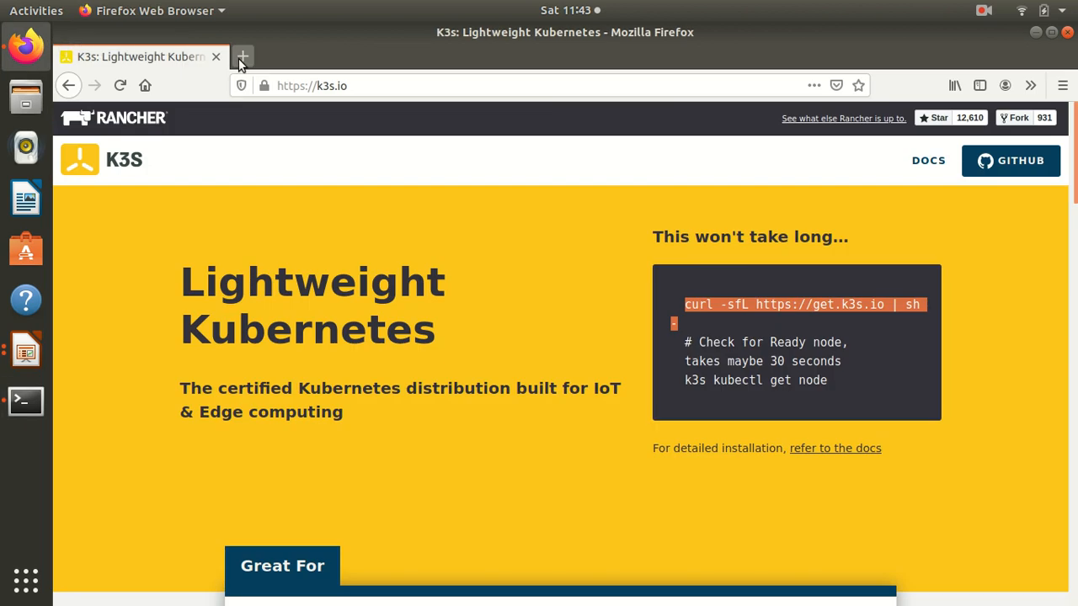
click(242, 58)
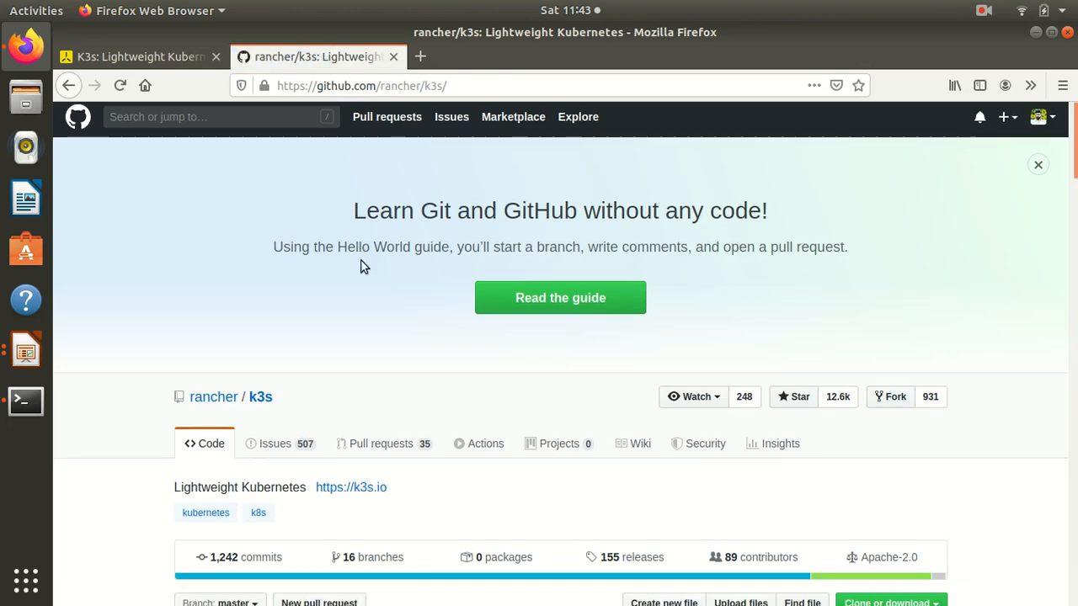
- Load the rancher/k3s releases page, view the v1.17.5+k3s1 assets, then return to the terminal
scroll(down, 3)
text(releases/)
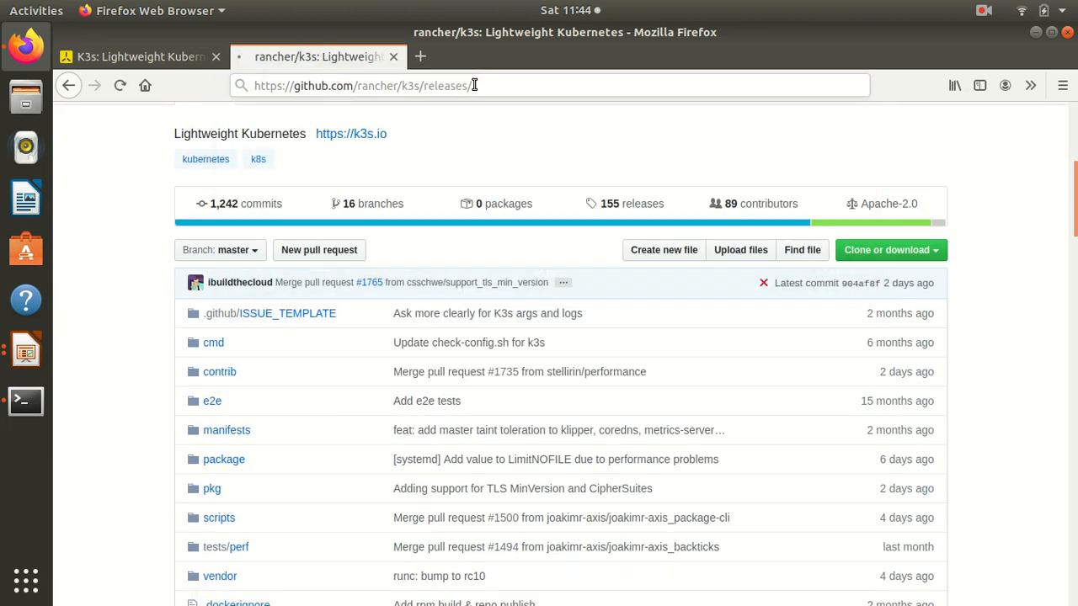
key(Return)
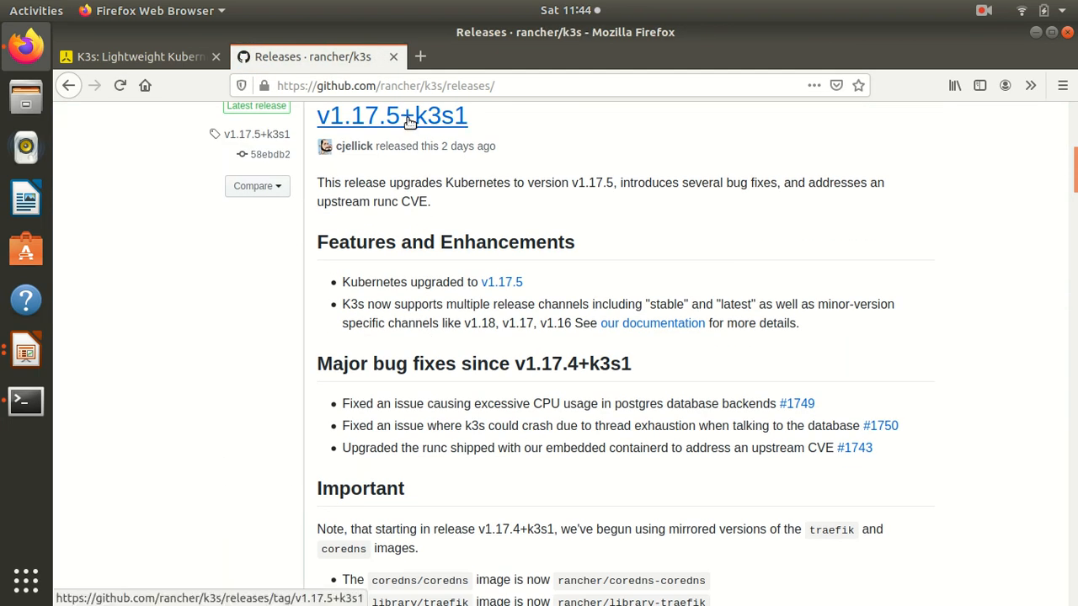
click(391, 114)
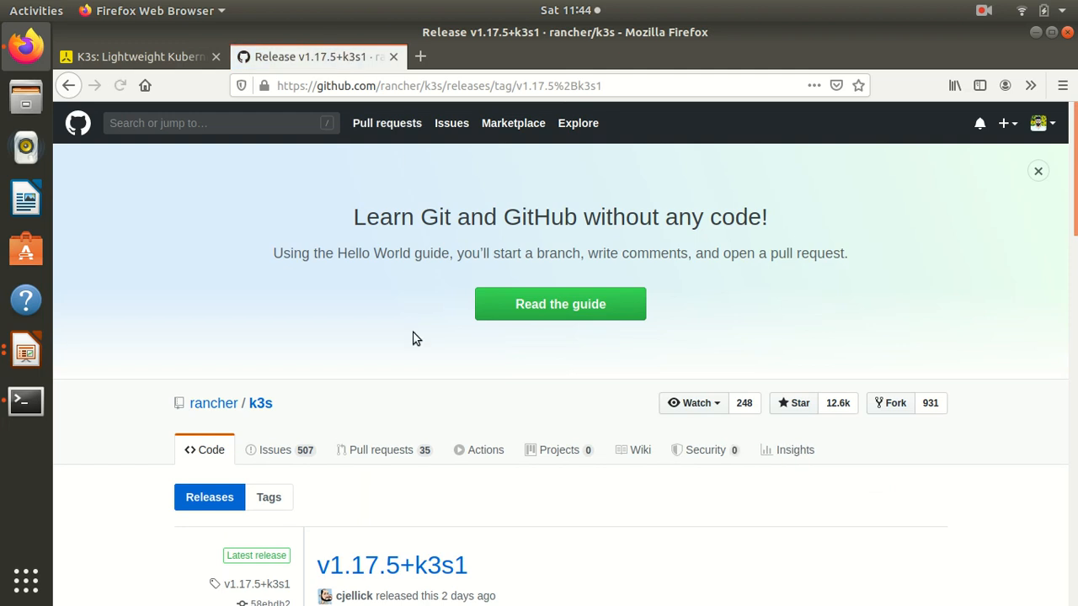
scroll(down, 3)
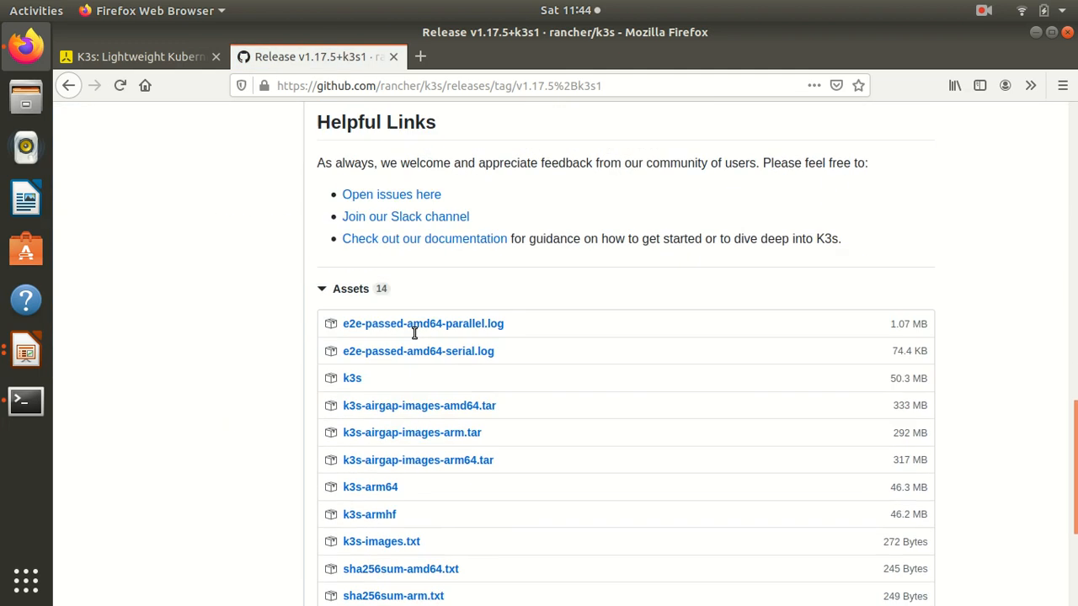
scroll(down, 3)
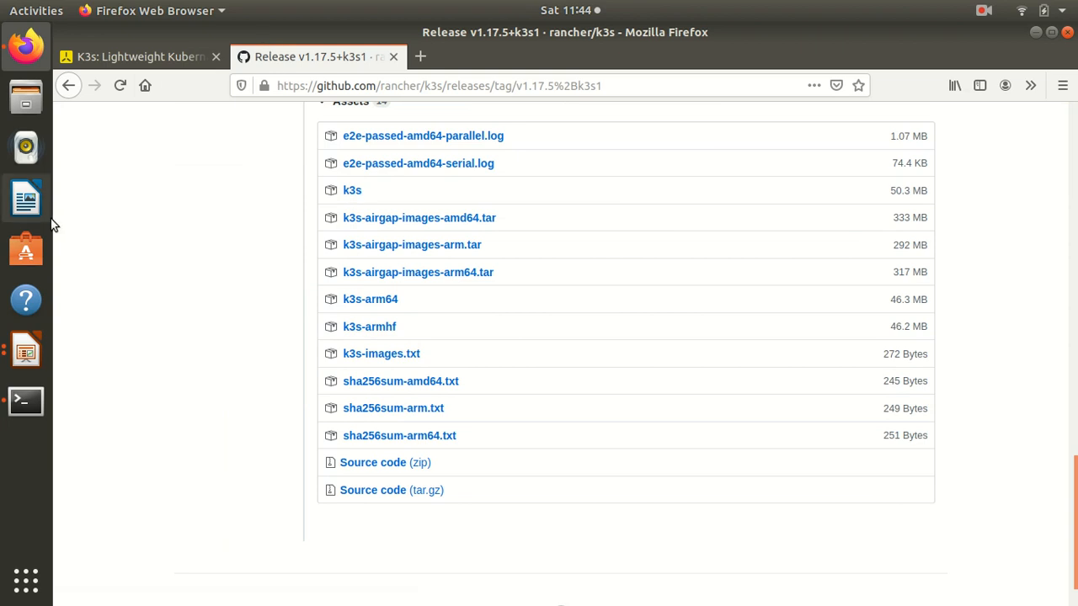
click(25, 401)
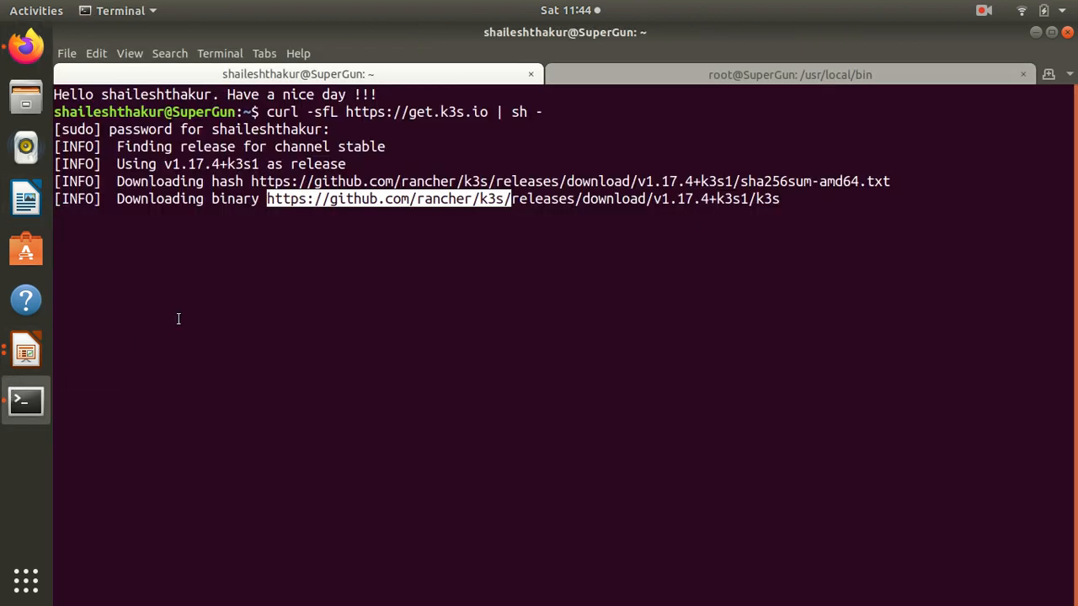
- Review the finished install output in the first tab, then switch to the root shell tab
click(984, 10)
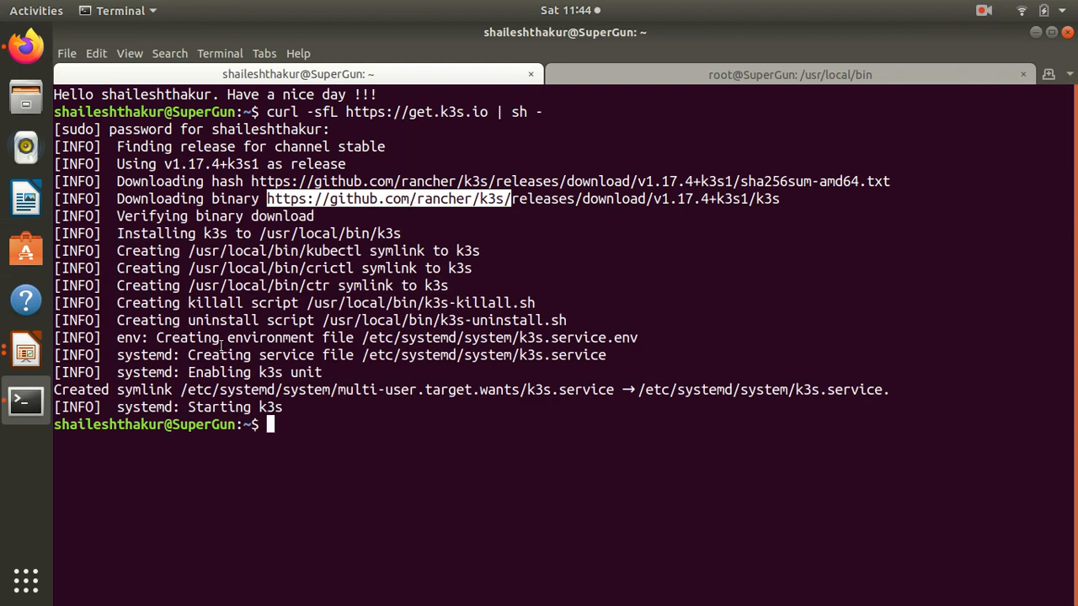
text(s)
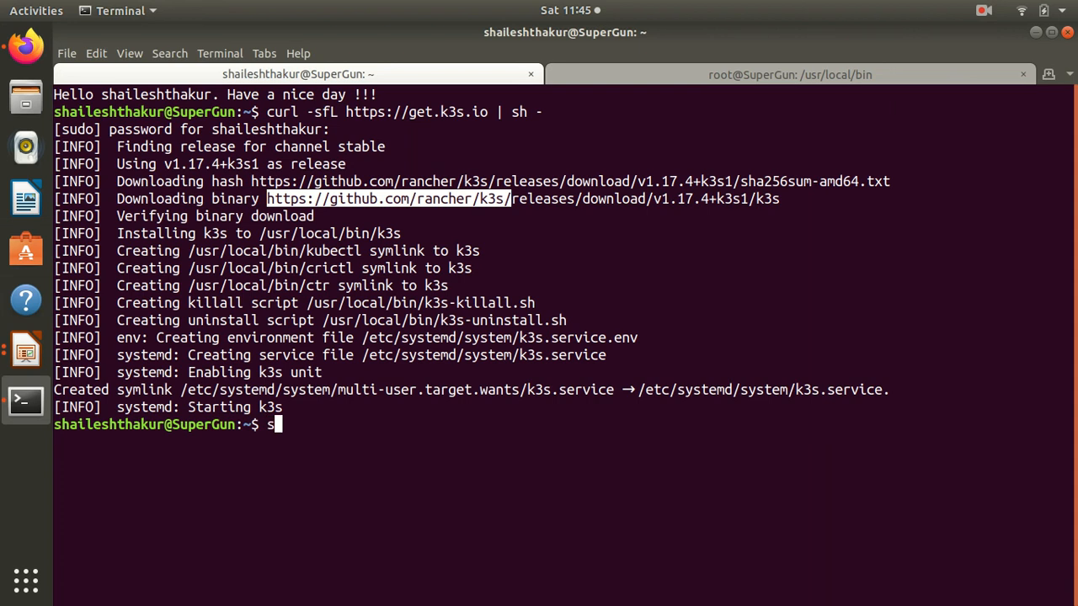
key(BackSpace)
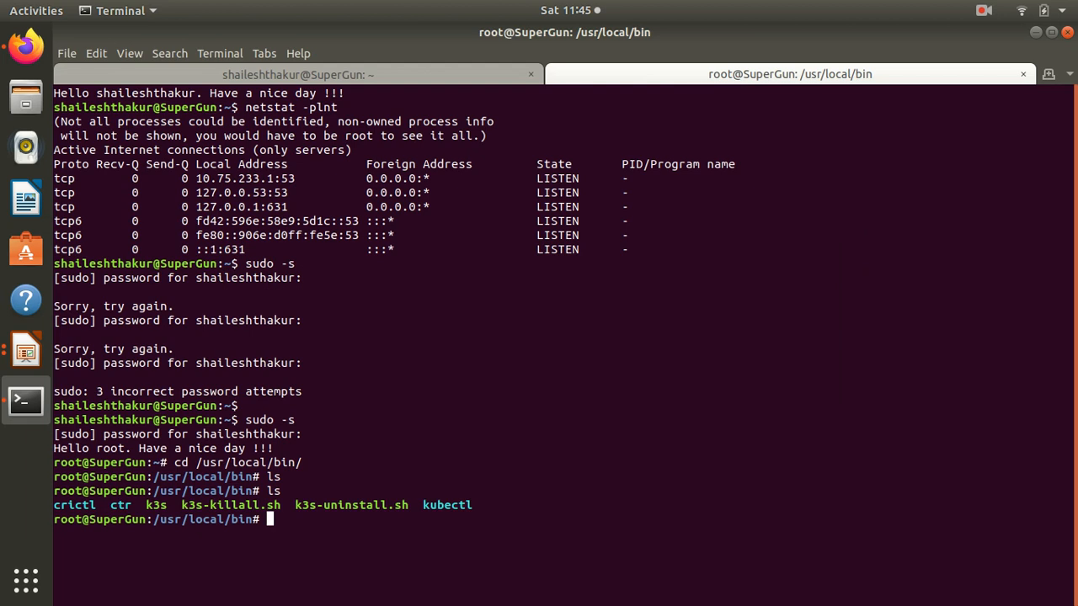
- List /usr/local/bin, clear the screen, and run netstat -plnt as root to show all listening ports
text(ls)
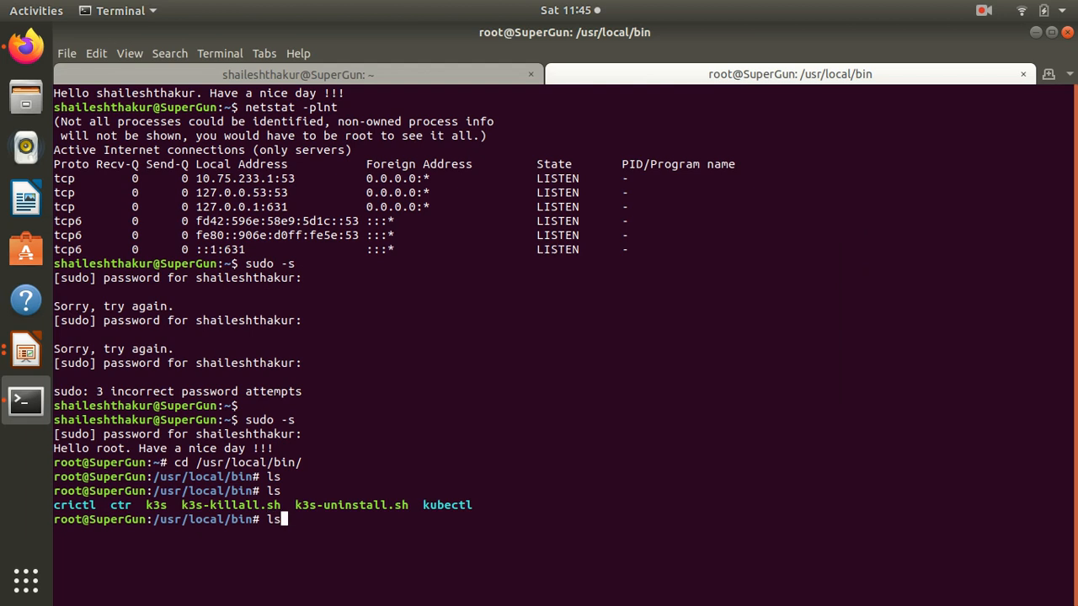
text(clear)
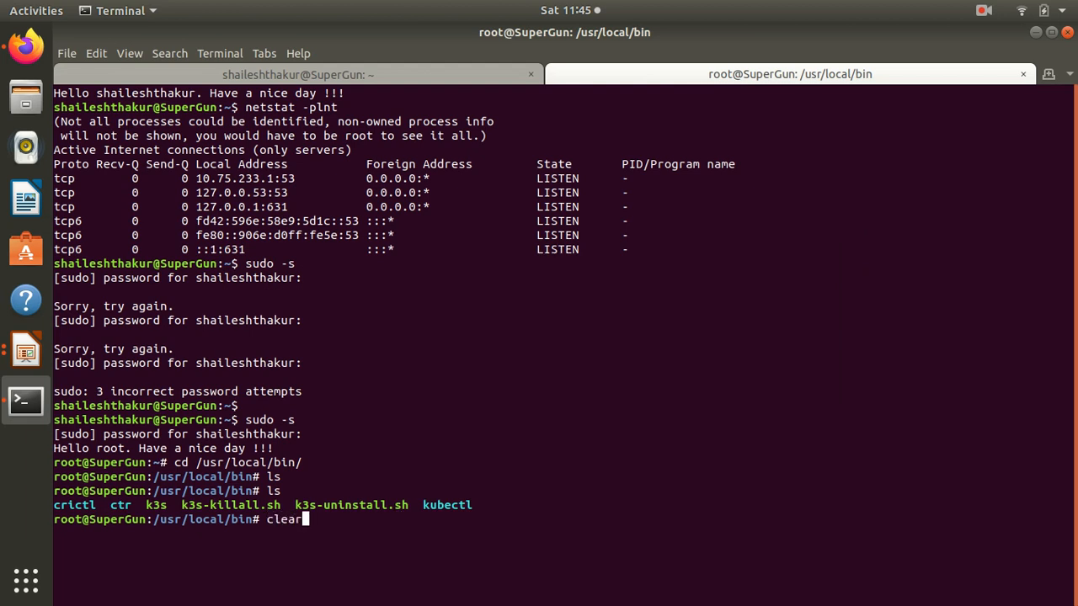
text(netsa)
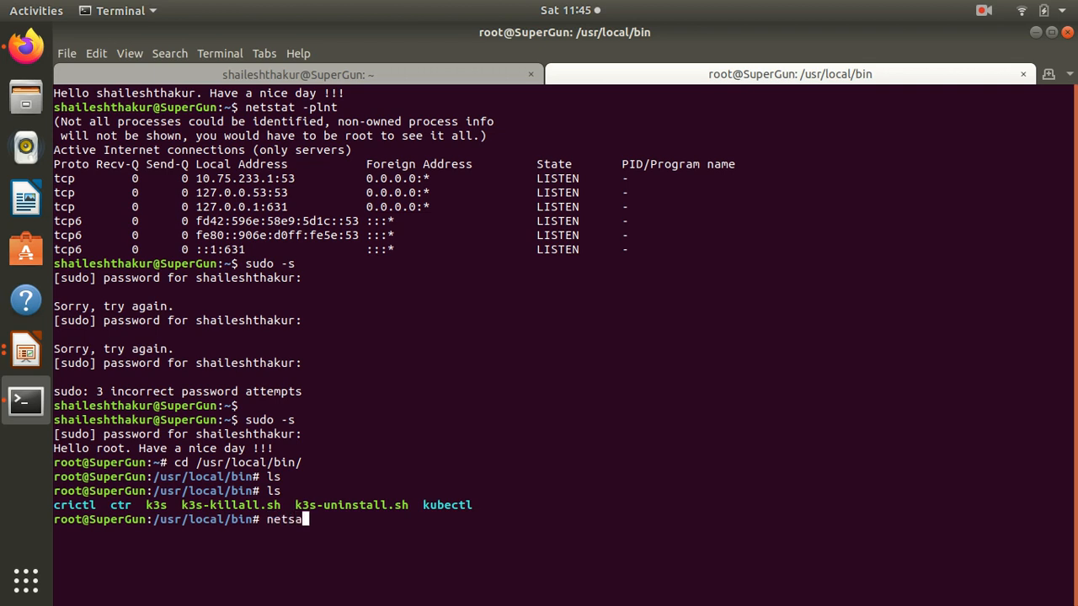
text(t)
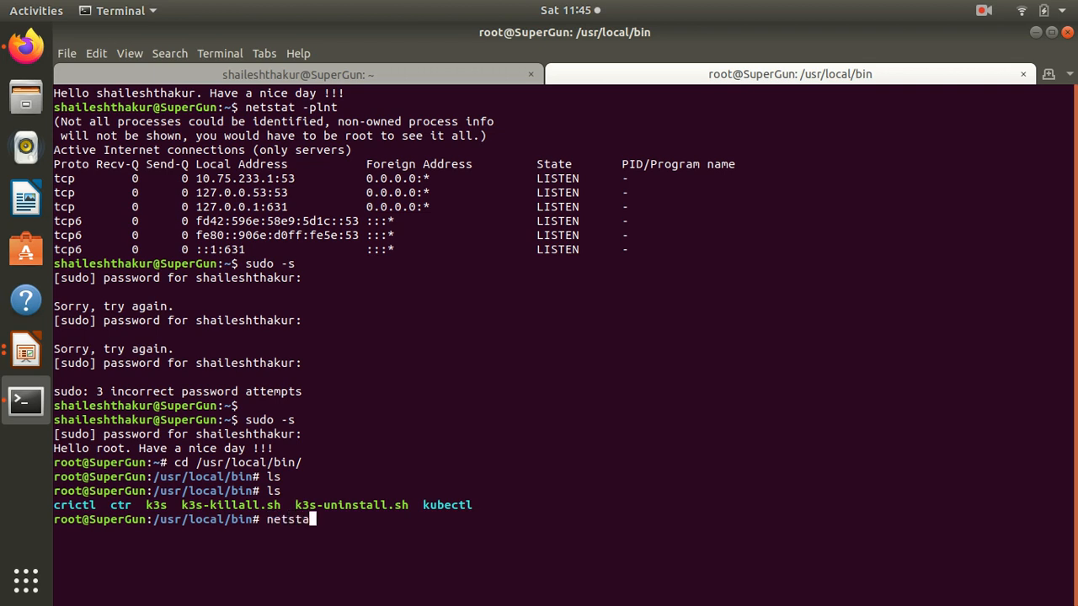
key(Return)
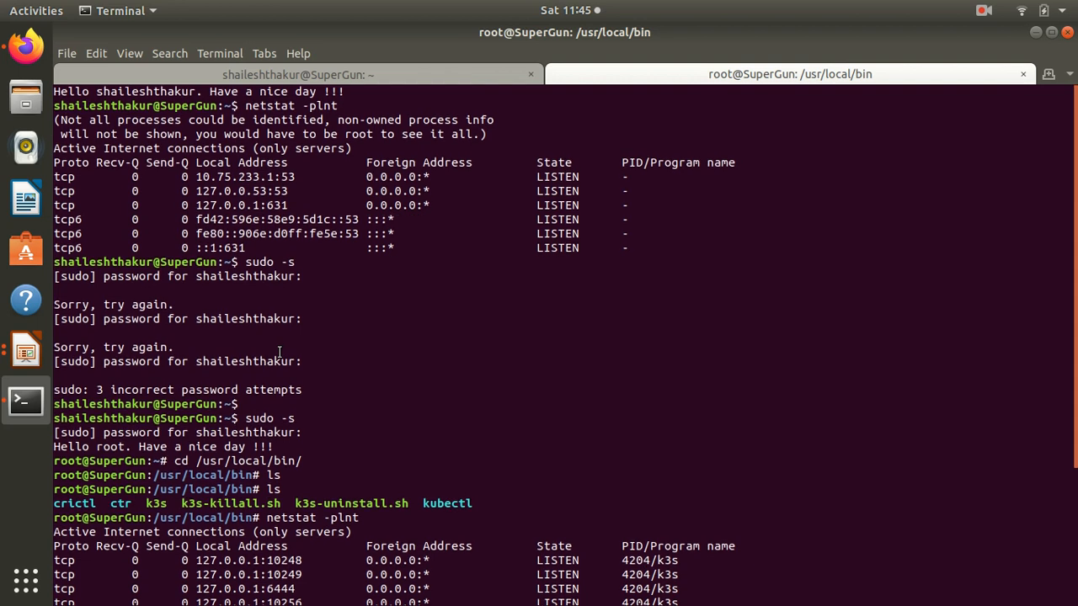
scroll(down, 3)
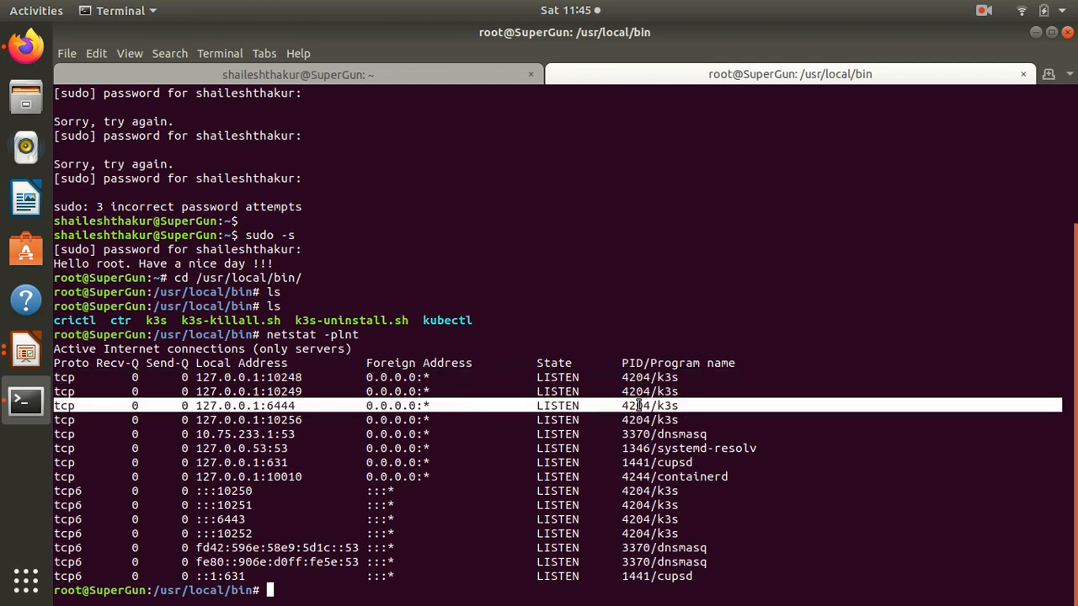
mouse_move(639, 404)
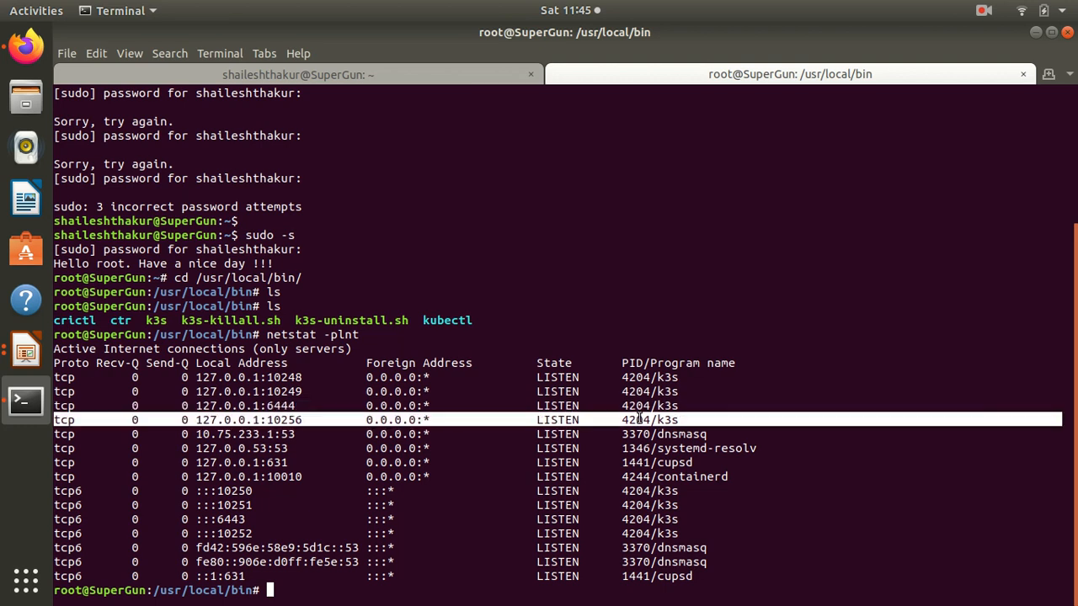
- Filter the listing with netstat -plnt | grep k3s to show only k3s-owned ports
text(netstat -plnt)
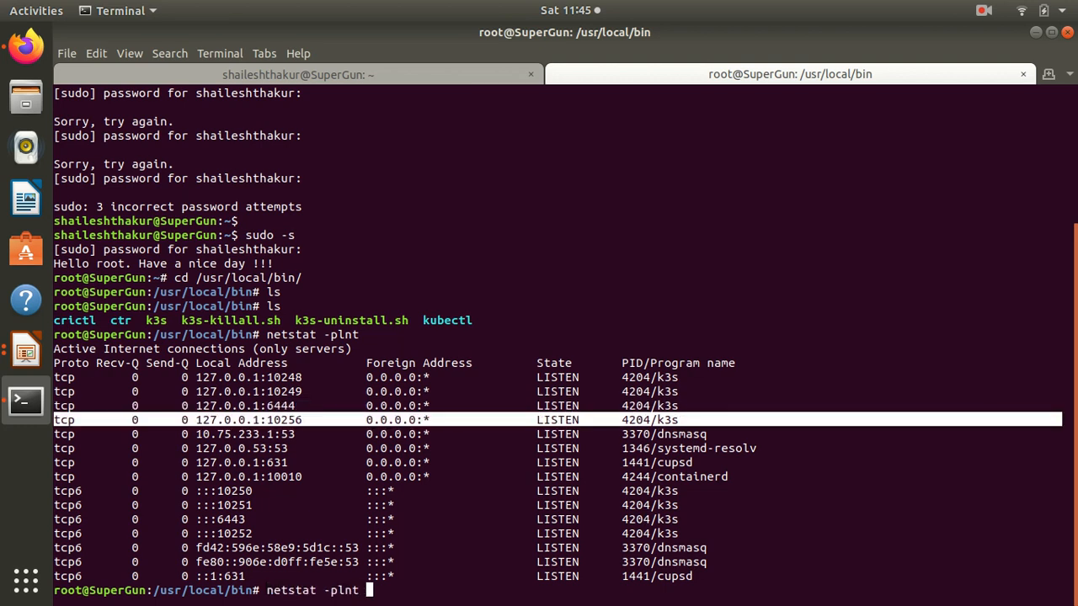
text(| grep)
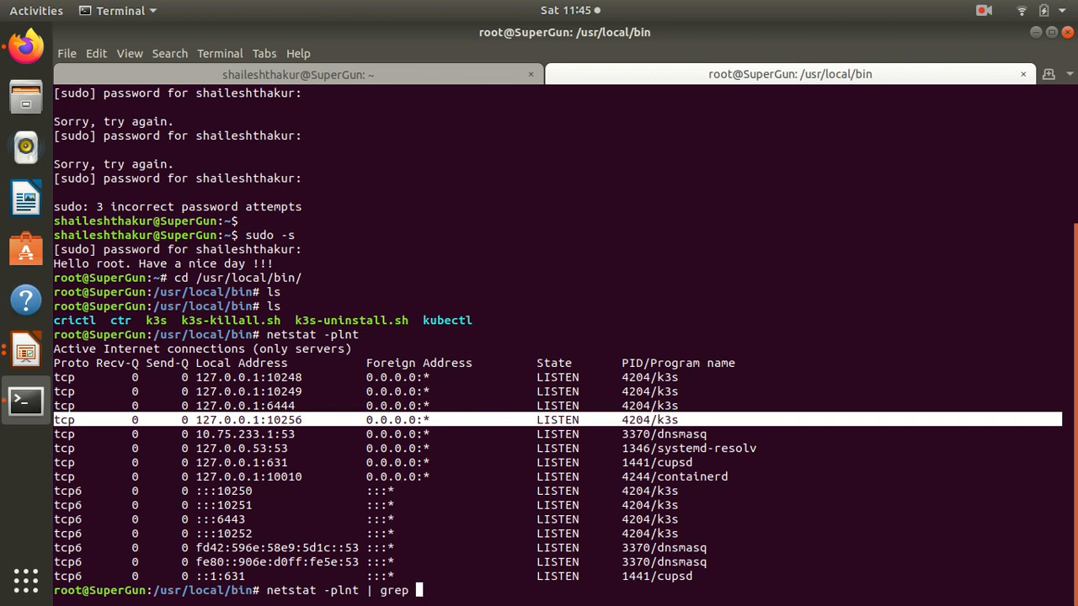
text(k3s)
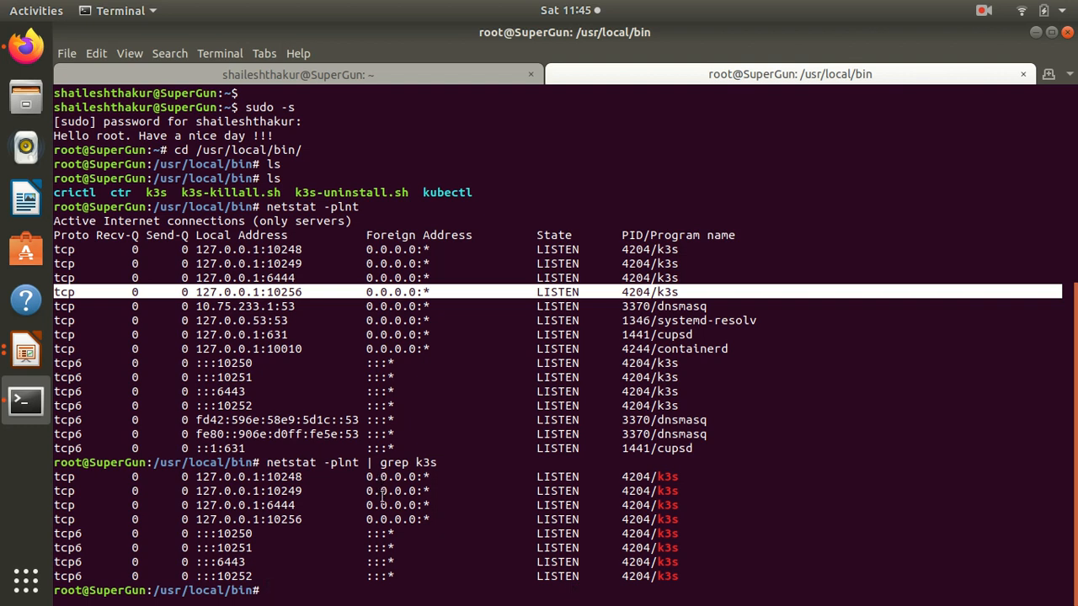
mouse_move(384, 556)
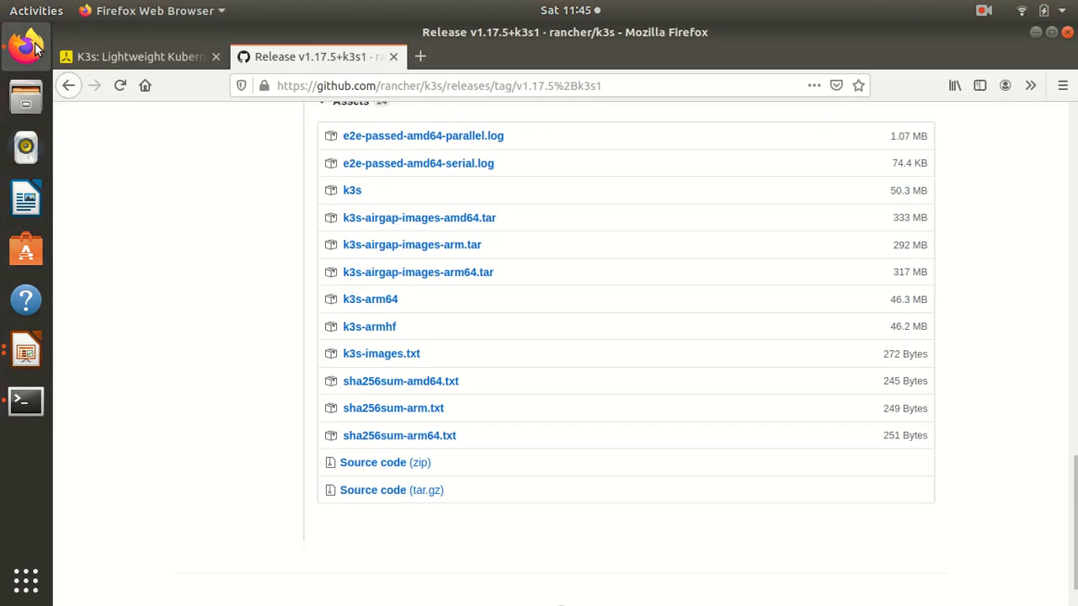
- Return to the K3s: Lightweight Kubernetes tab and scroll to the install instructions
click(134, 57)
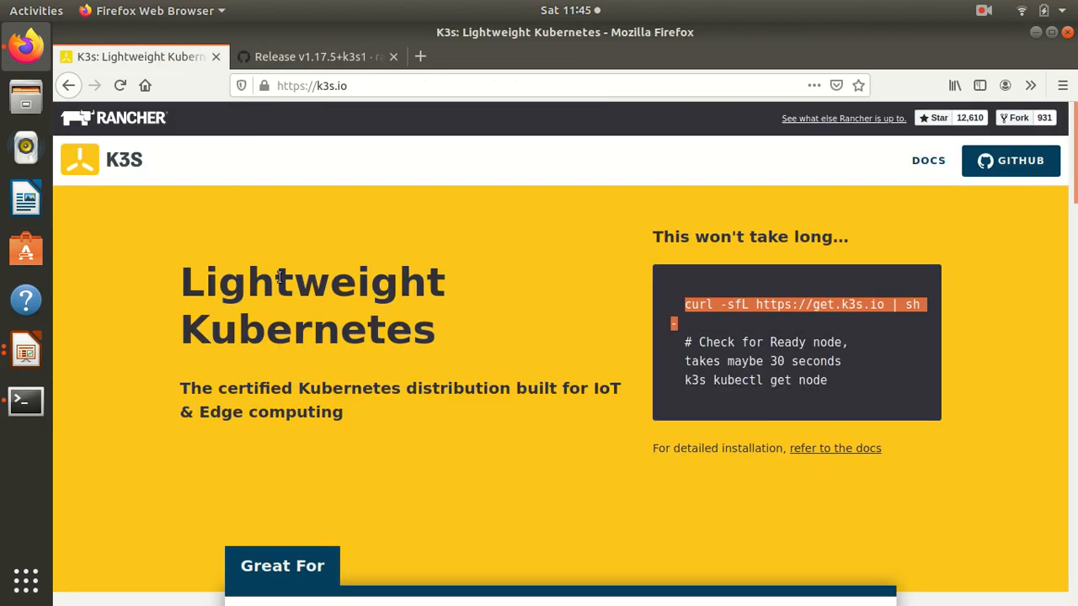
scroll(down, 3)
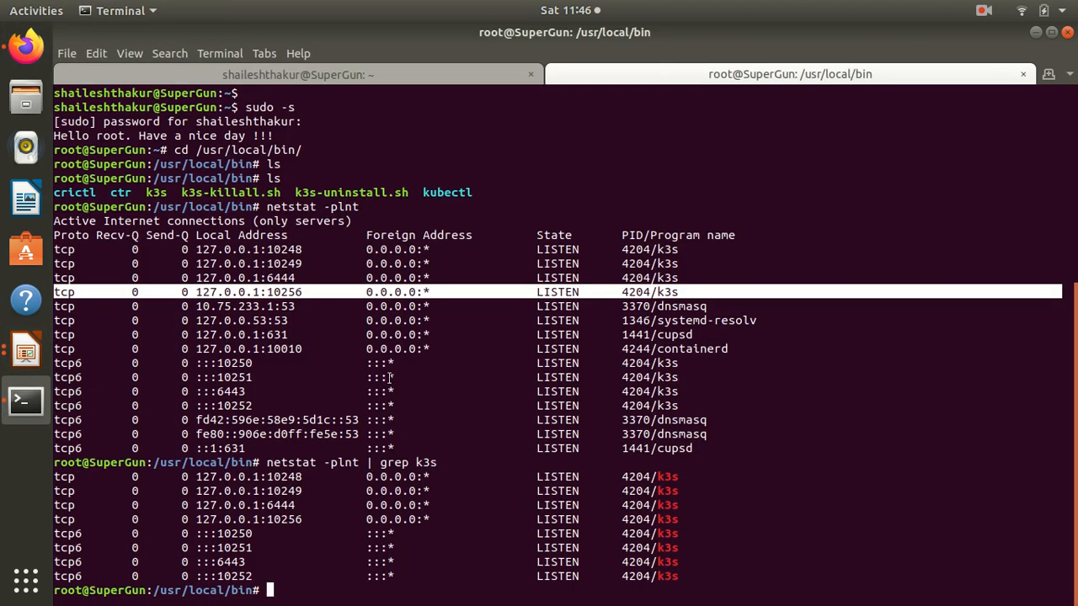
- Run kubectl get nodes showing supergun Ready as master, then start a kubectl describe command
text(kubectl)
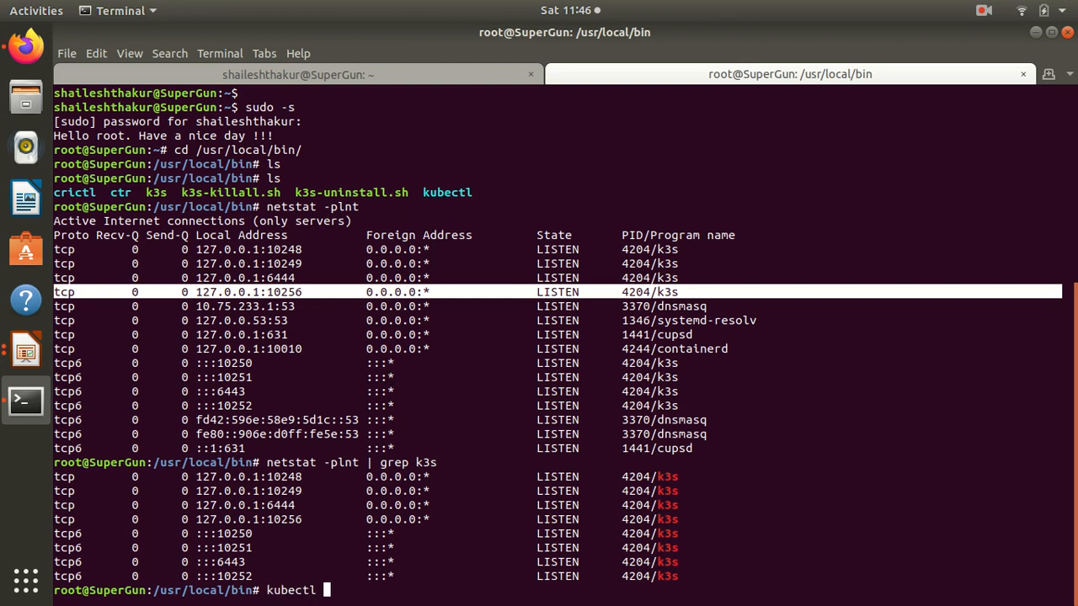
text(get)
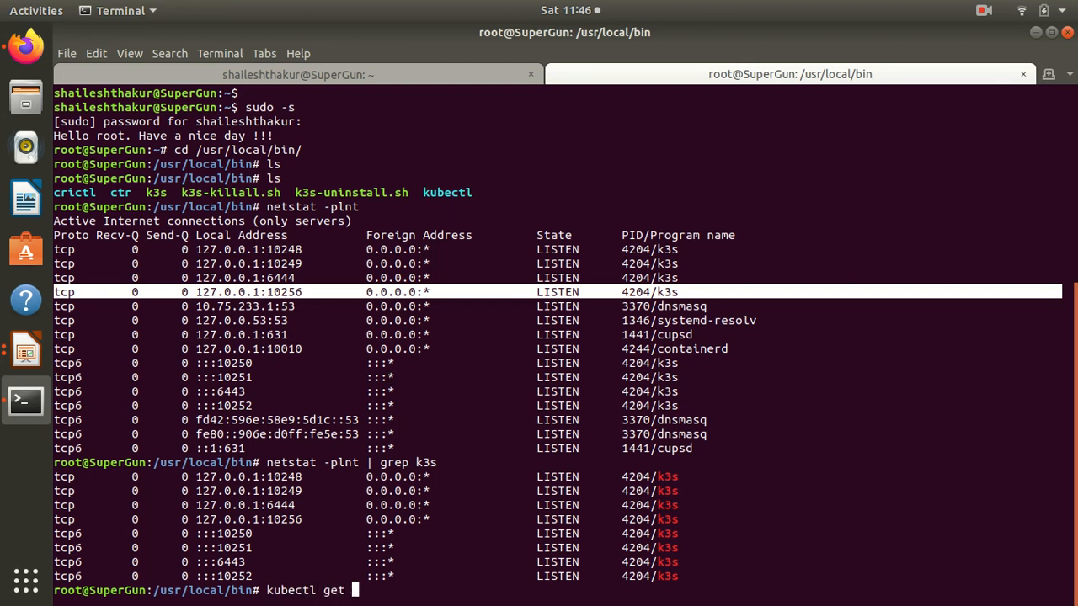
text(nodes)
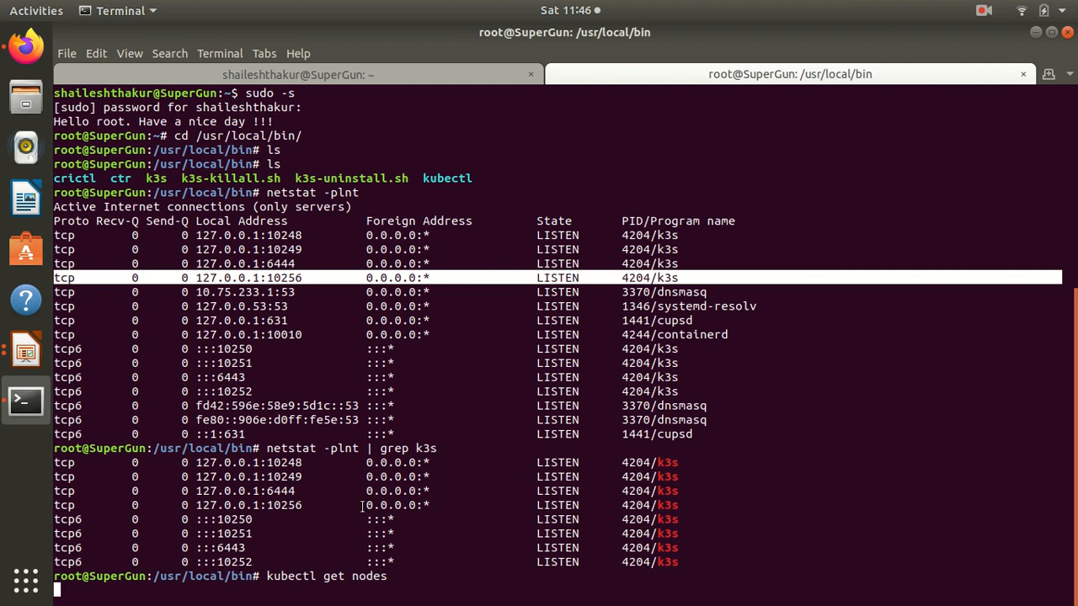
key(Return)
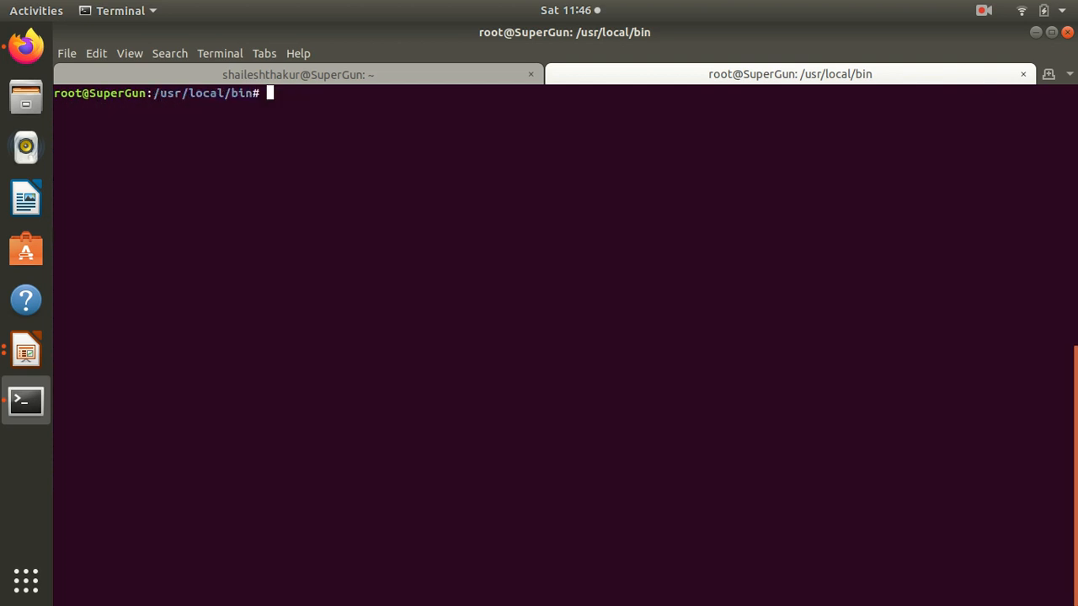
text(kubectl get nodes)
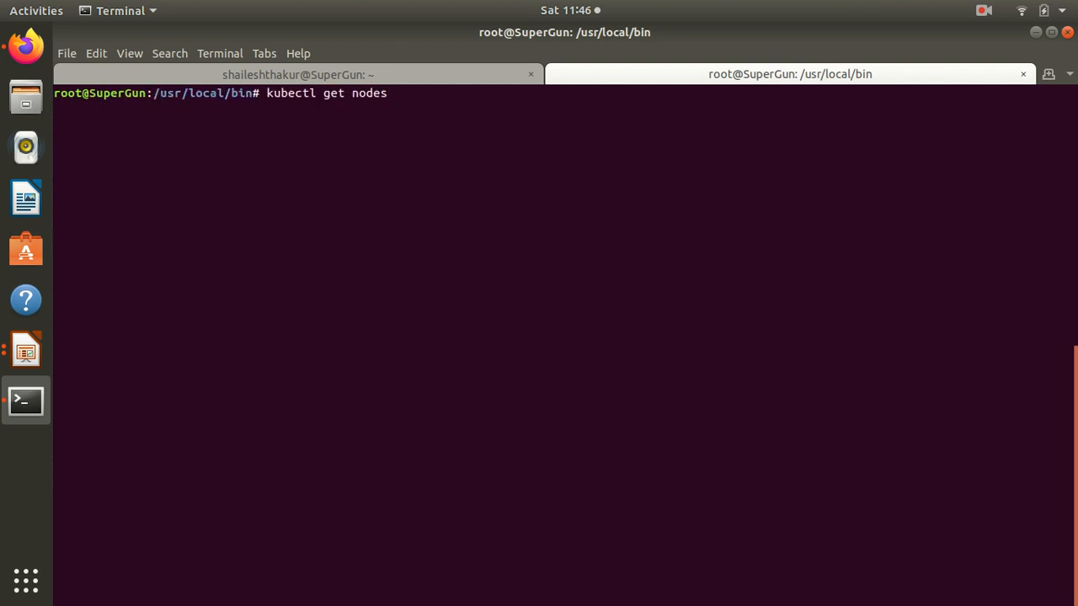
key(Return)
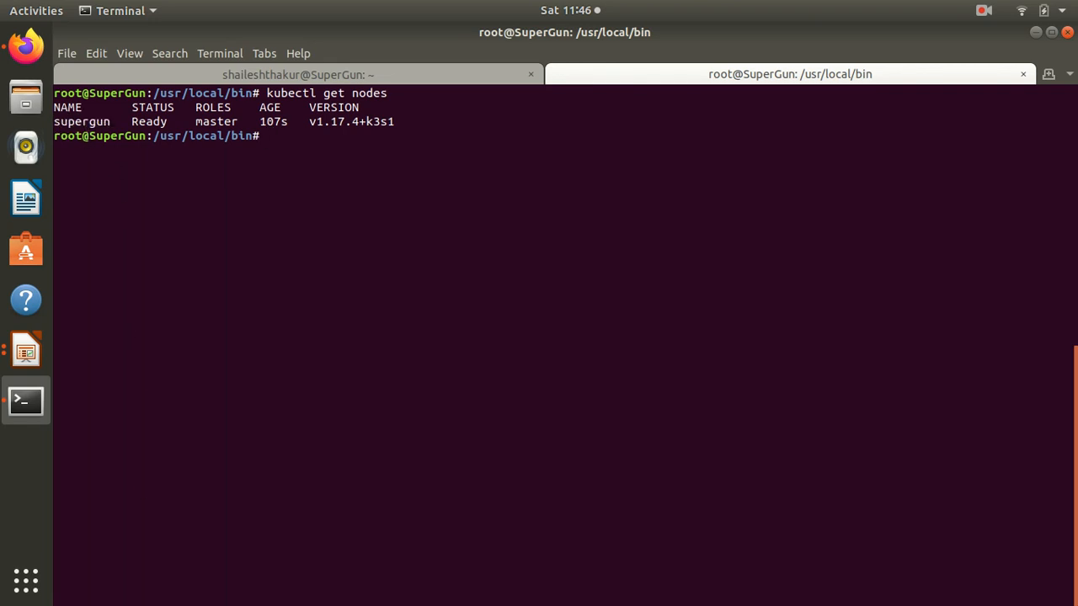
text(kuebctl describe node supergun)
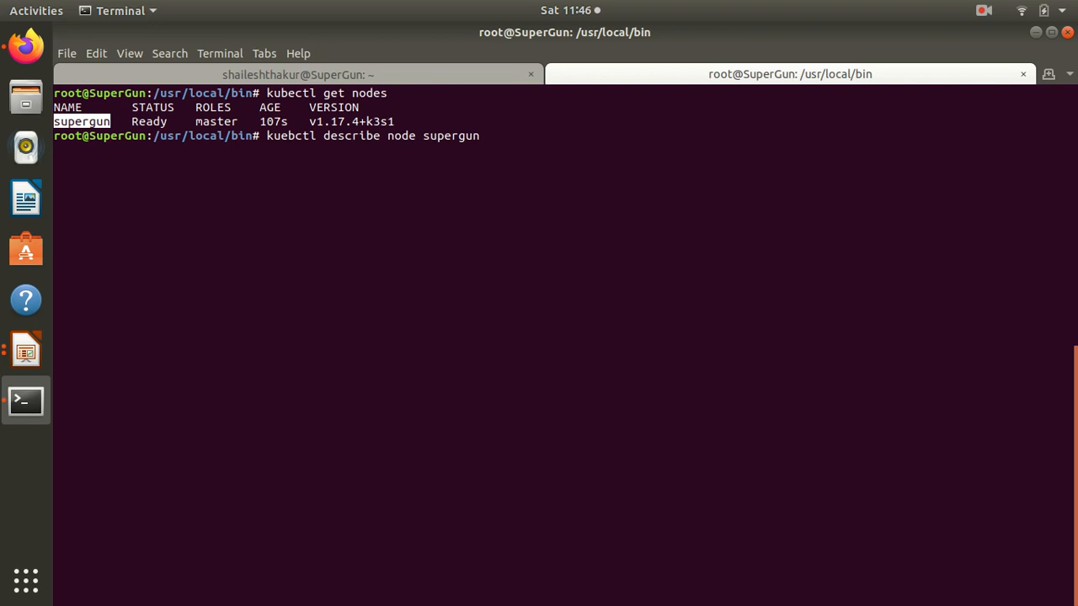
- Run kubectl describe node supergun, retyping after the kuebctl 'command not found' typo
key(Return)
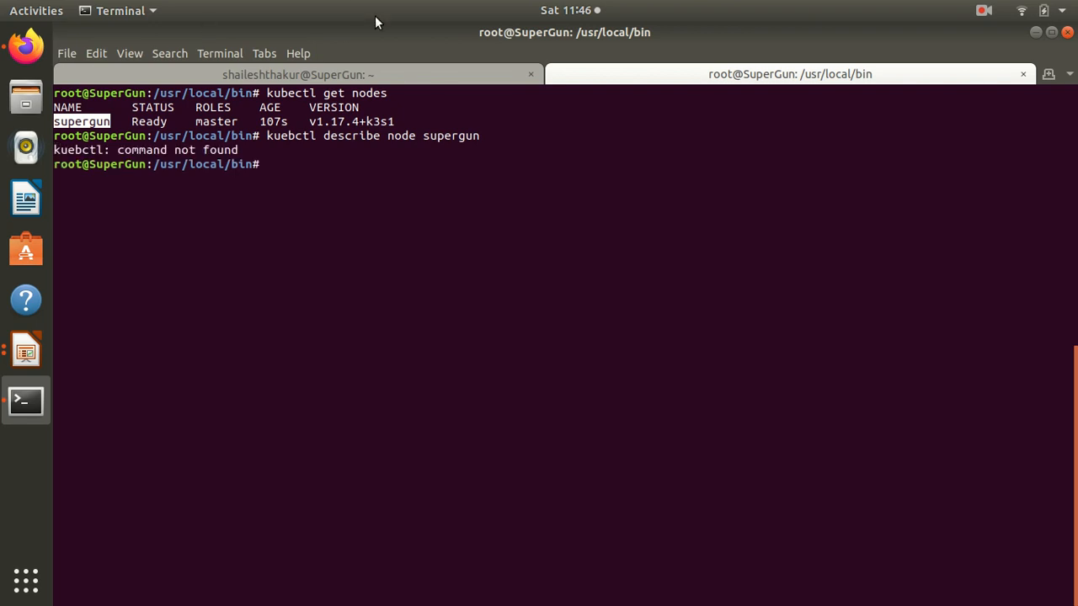
text(kuebctl describe node supergun)
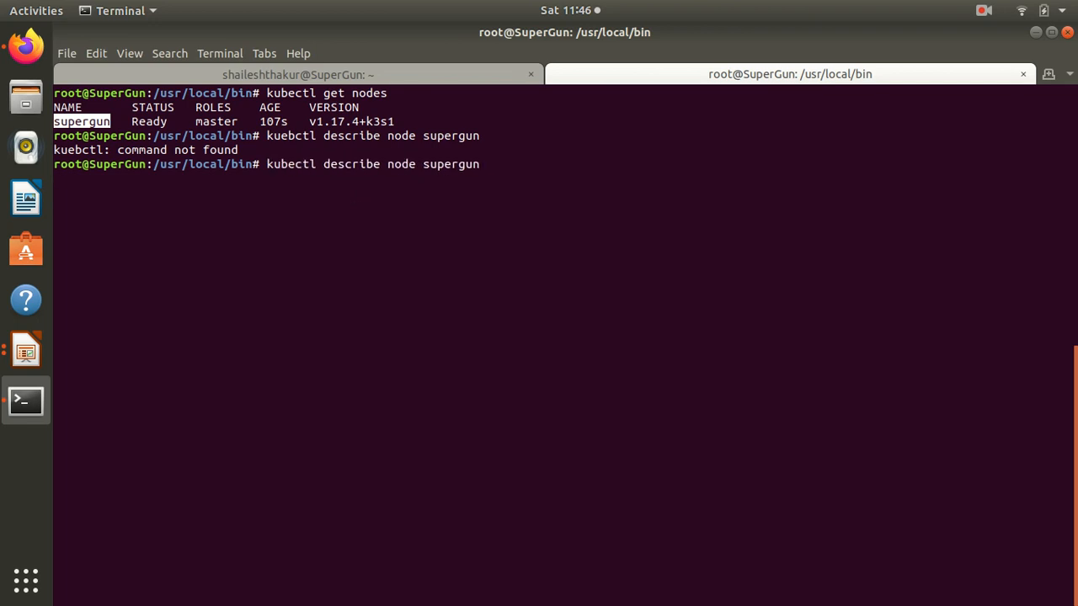
key(Return)
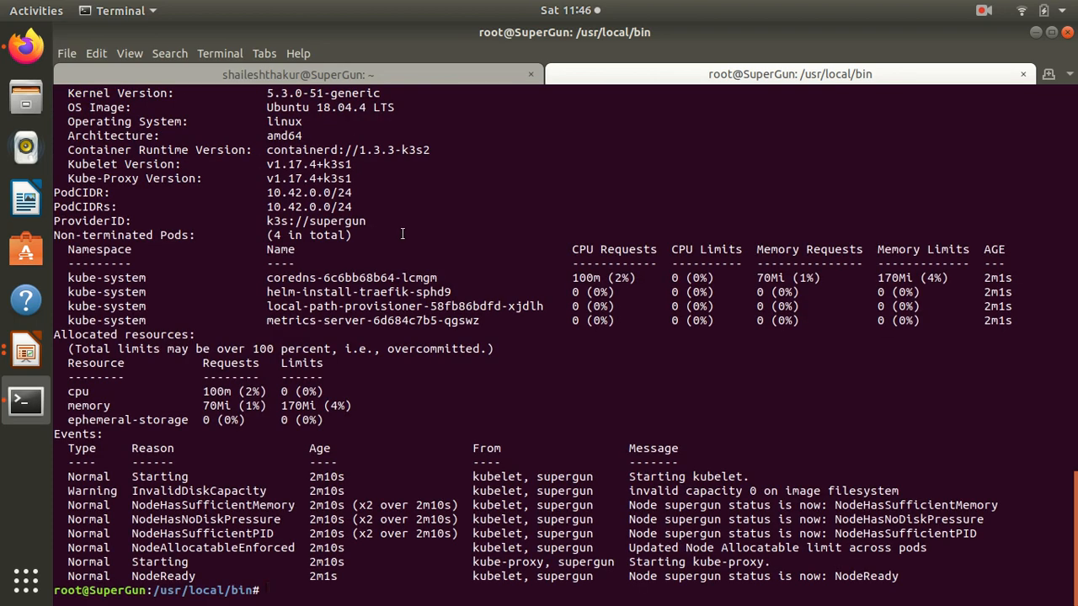
mouse_move(590, 259)
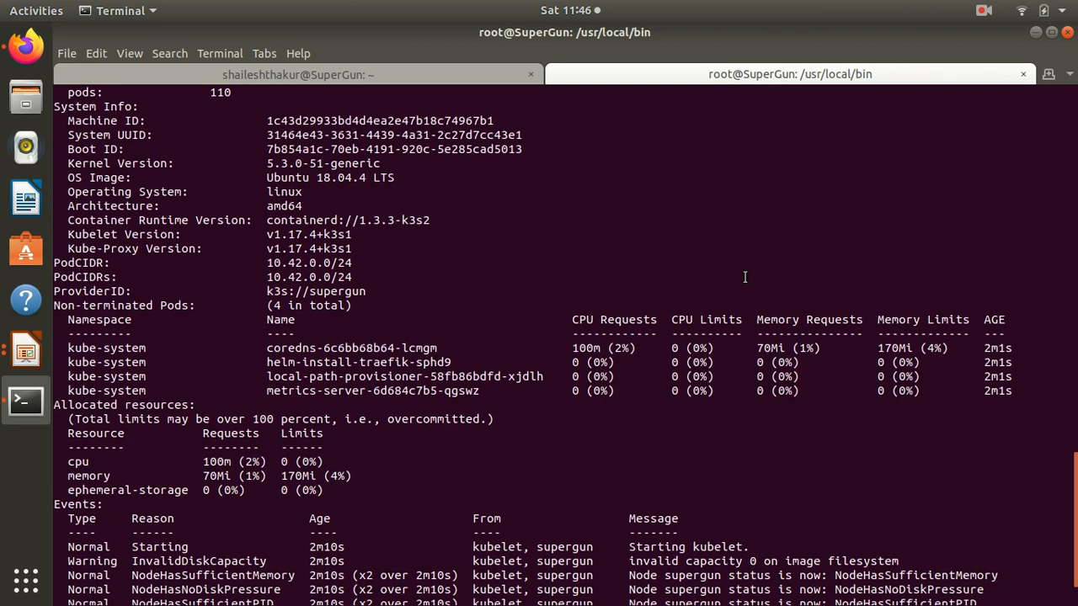
- Scroll through the describe output: conditions, capacity, kube-system pods, allocated resources and events
double_click(350, 347)
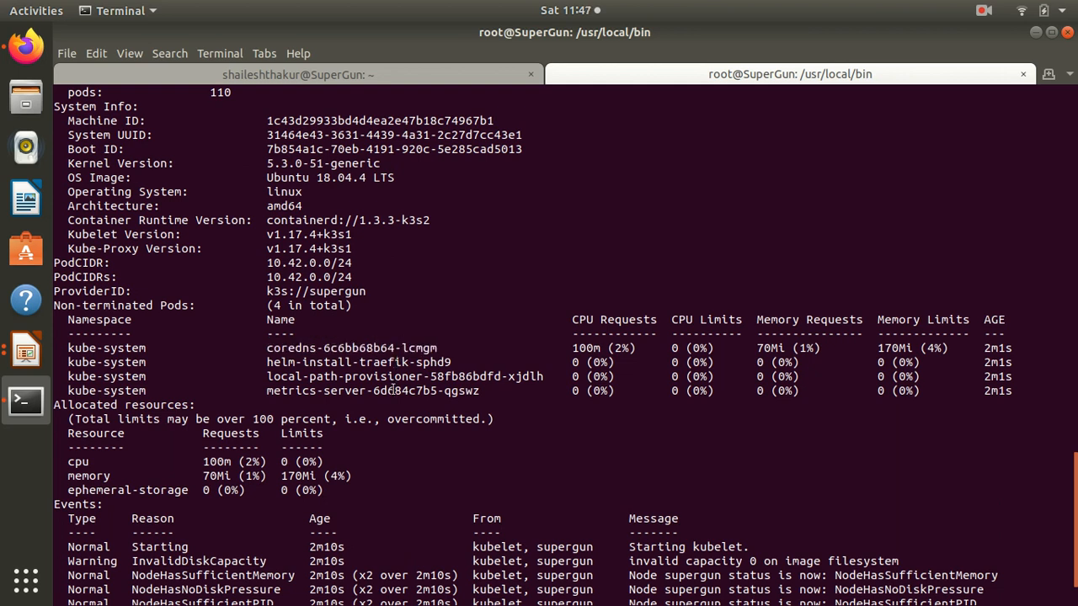
scroll(down, 3)
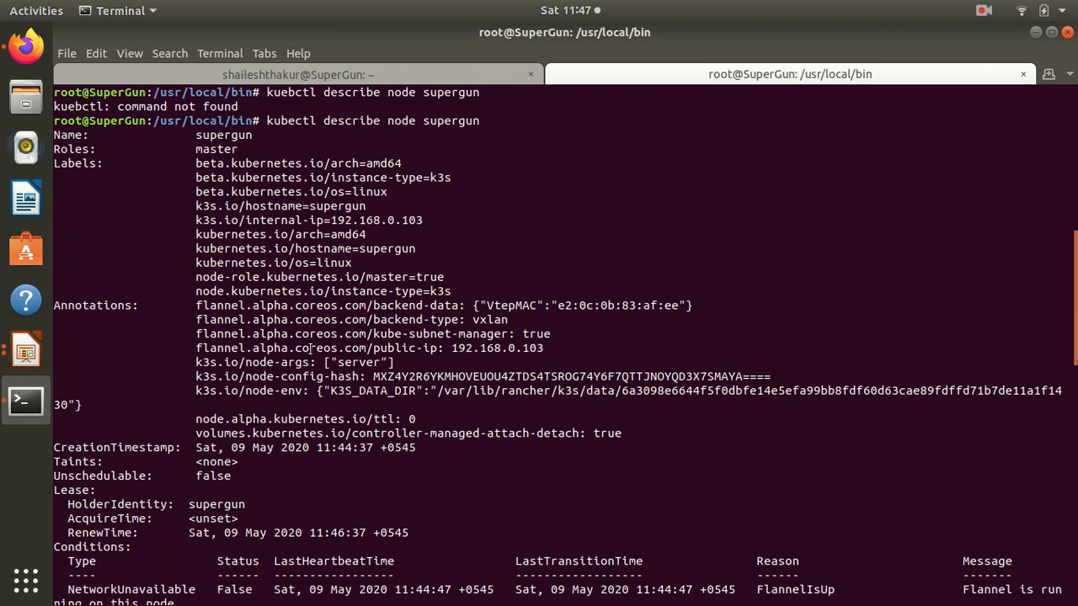
scroll(down, 3)
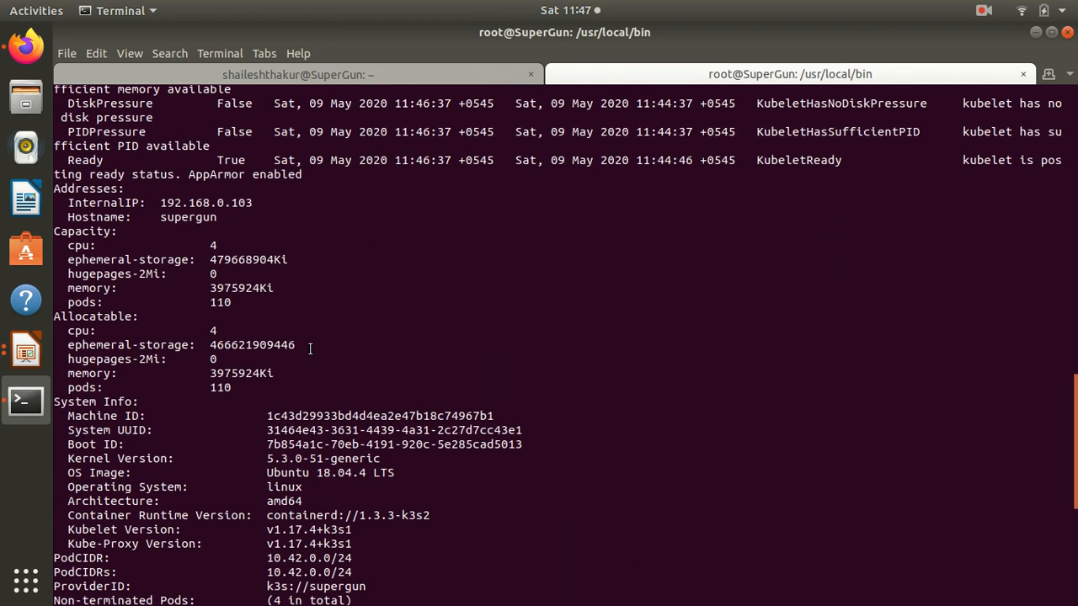
scroll(down, 3)
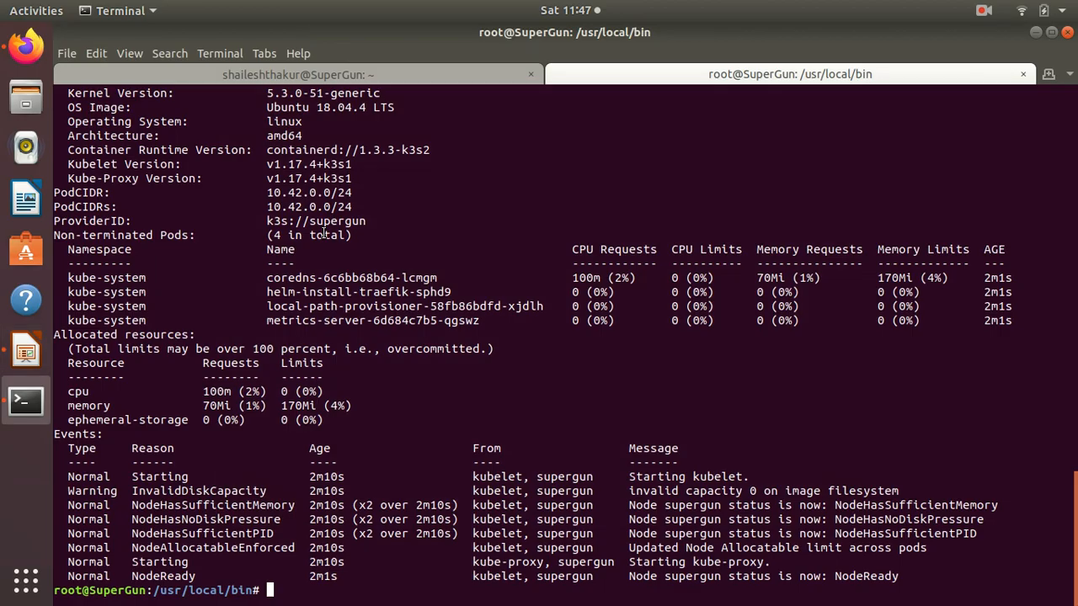
click(984, 10)
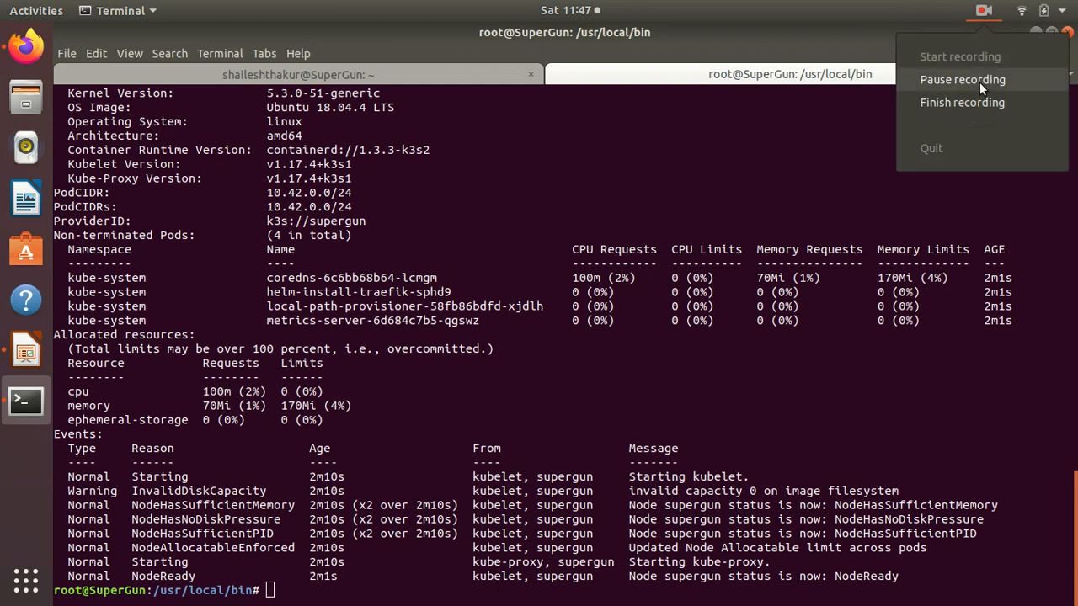